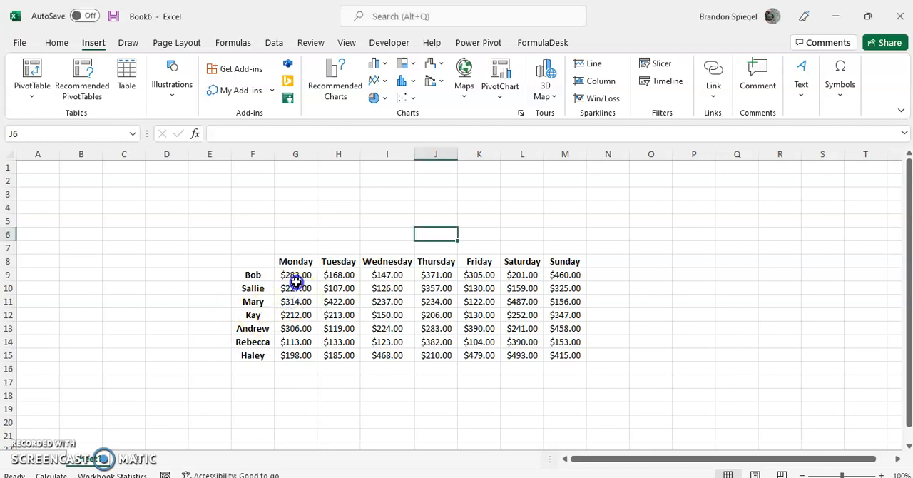
# Select the weekly sales table F8:M15 with its day and employee headers
pyautogui.click(296, 261)
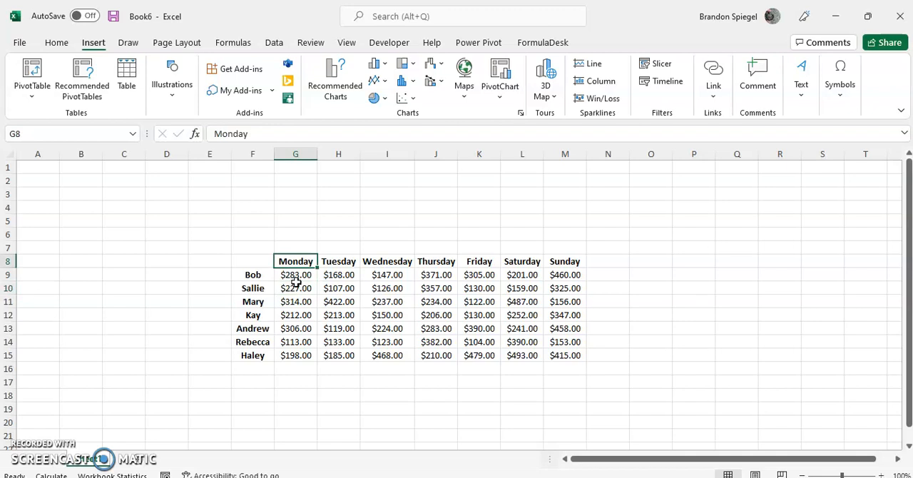
pyautogui.click(296, 274)
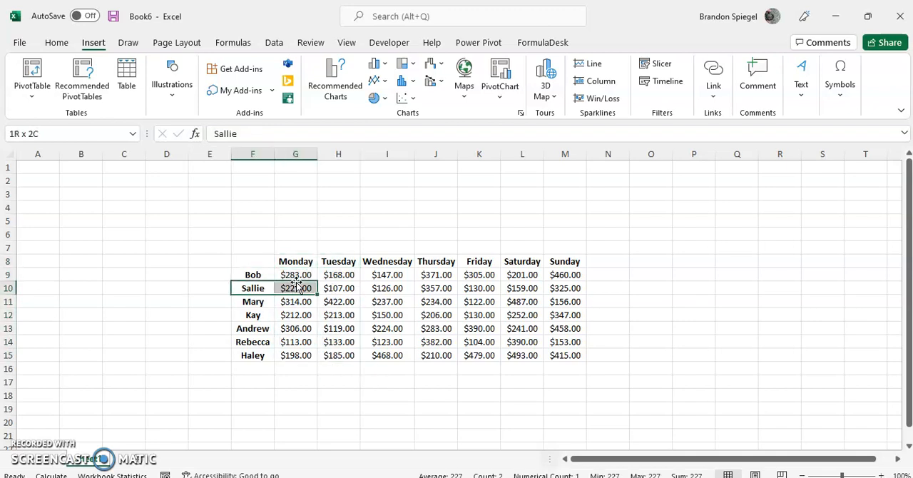
pyautogui.click(295, 262)
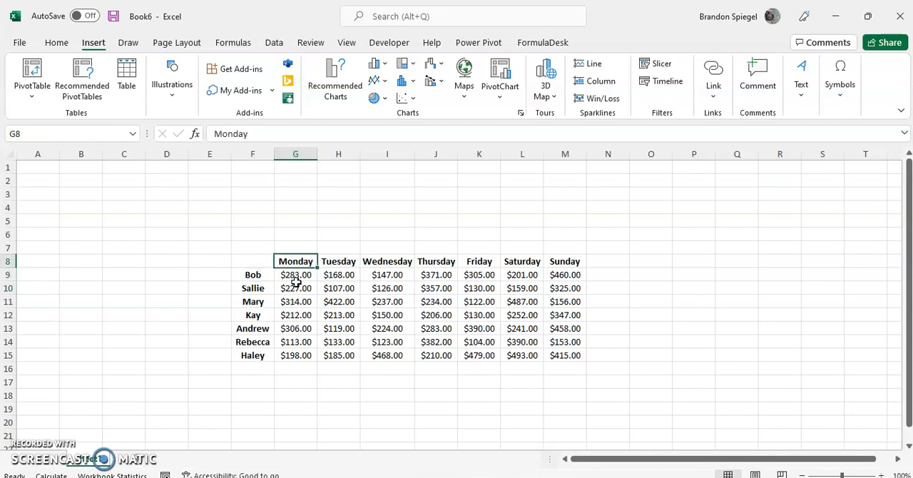
pyautogui.click(253, 260)
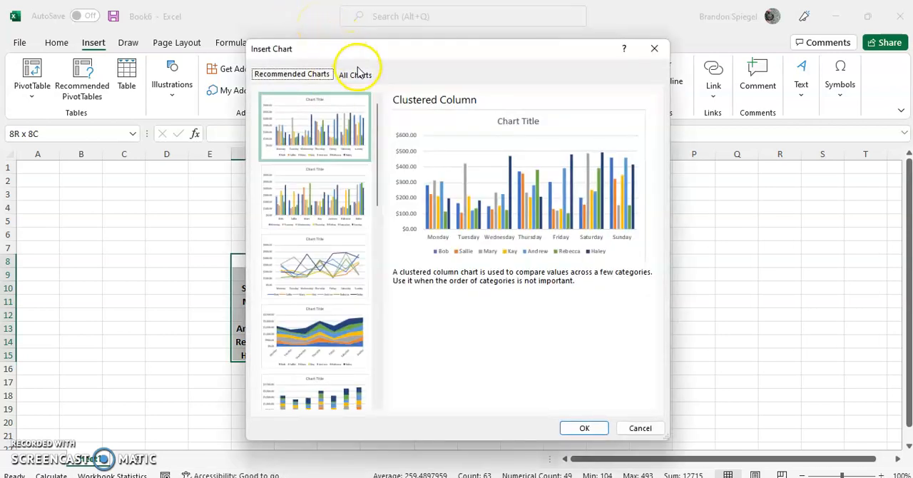
# Switch to the All Charts list and preview the Area chart type
pyautogui.click(355, 74)
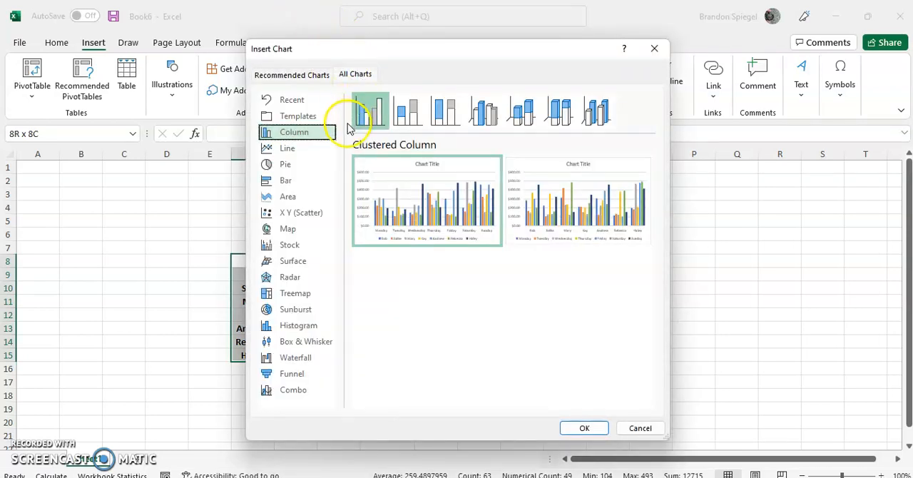
pyautogui.click(289, 196)
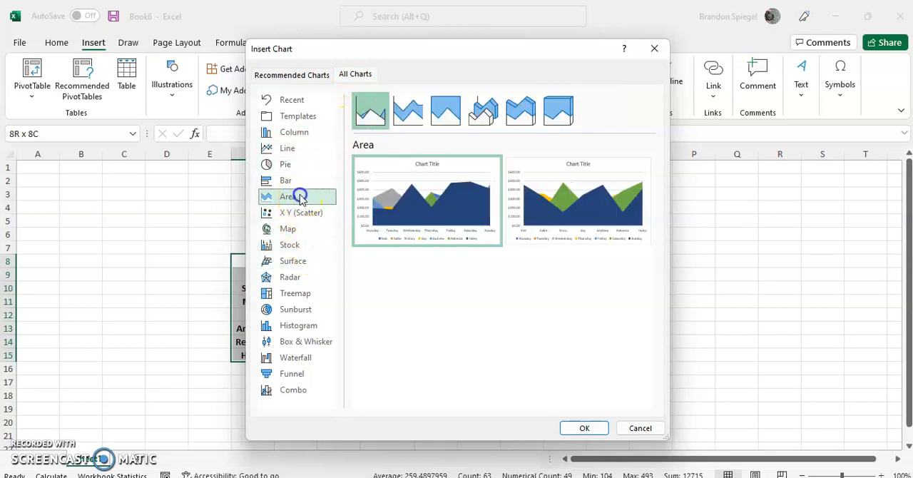
pyautogui.click(288, 196)
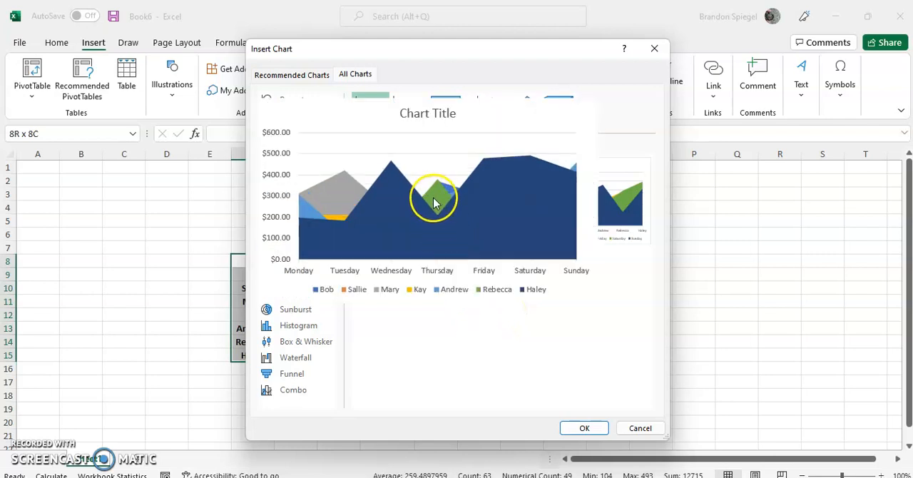
pyautogui.click(355, 74)
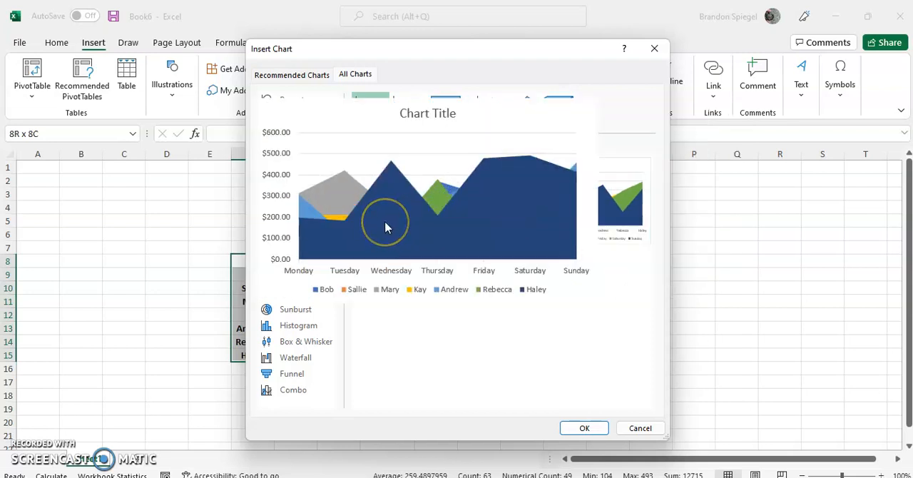
pyautogui.moveTo(393, 214)
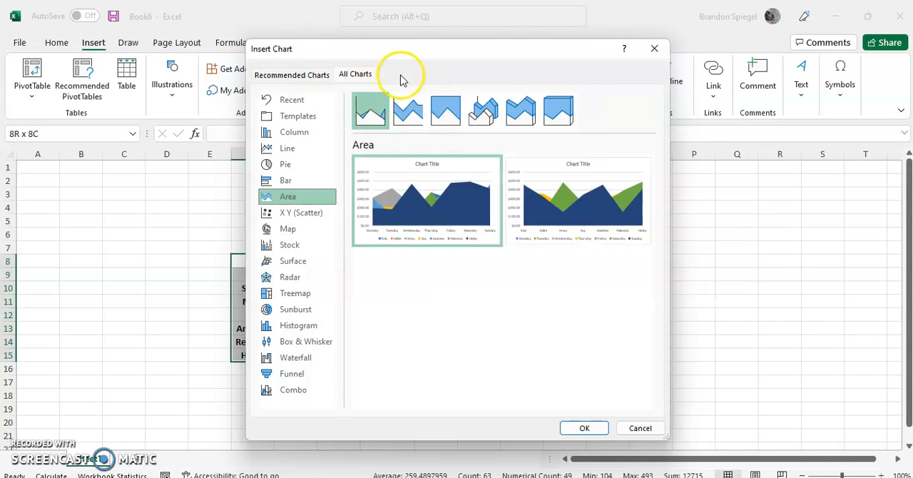
# Preview the Stacked Area and 100% Stacked Area chart variants
pyautogui.click(407, 111)
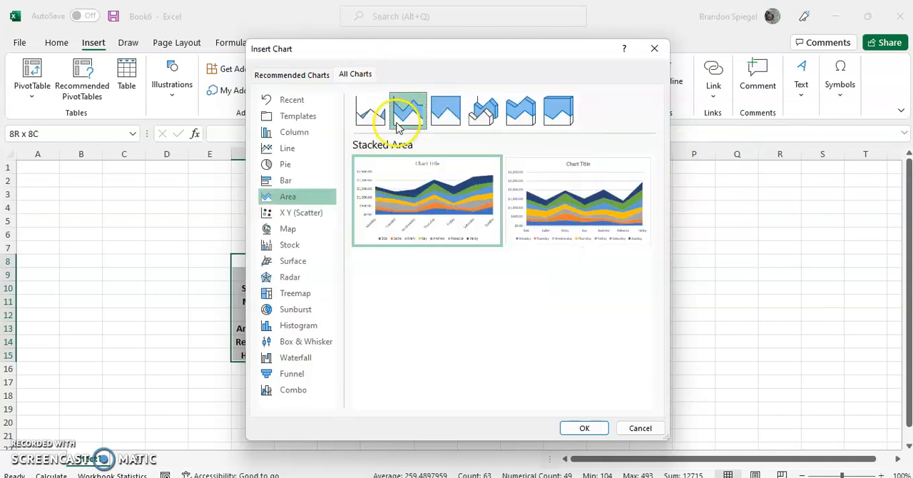
pyautogui.click(408, 111)
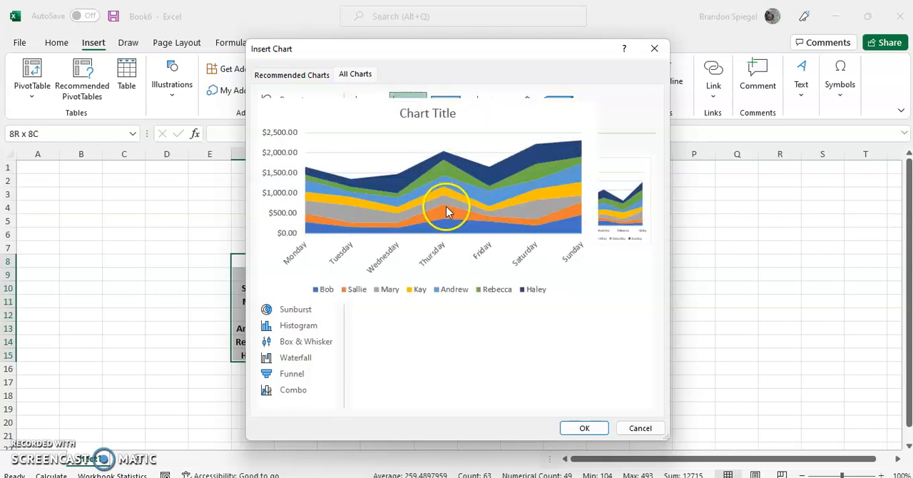
pyautogui.moveTo(436, 212)
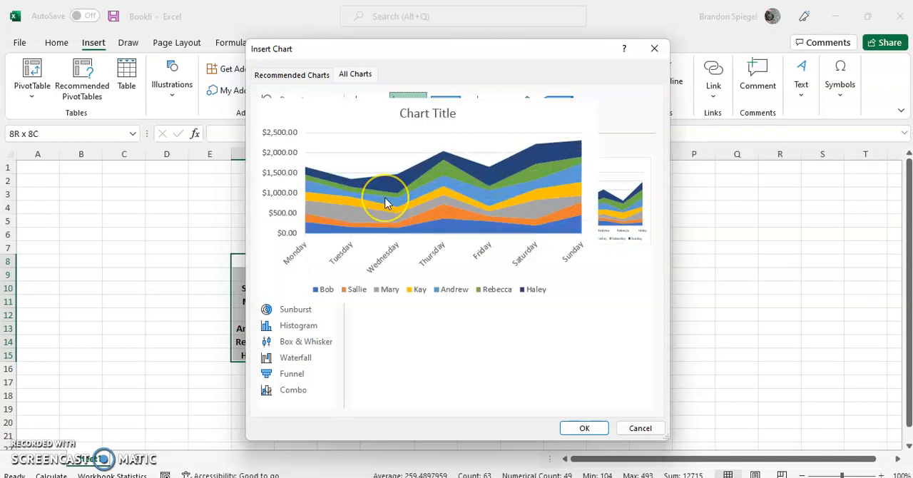
pyautogui.moveTo(385, 202)
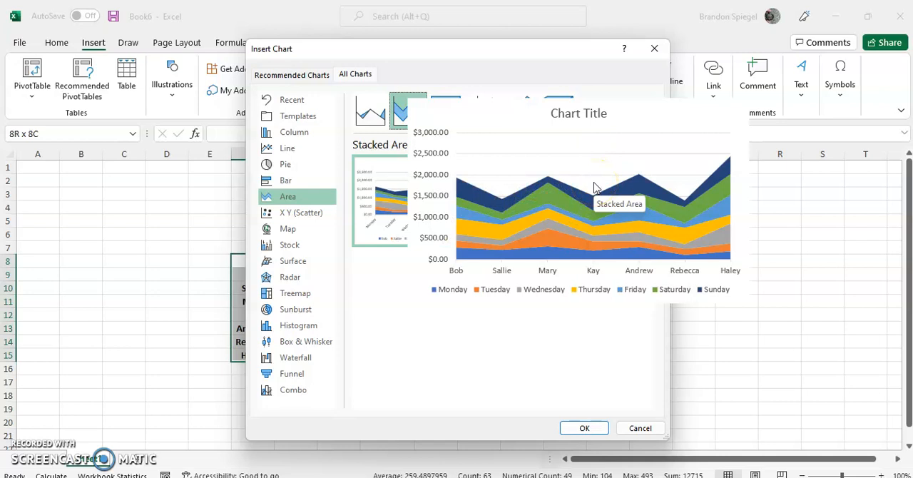
pyautogui.click(445, 111)
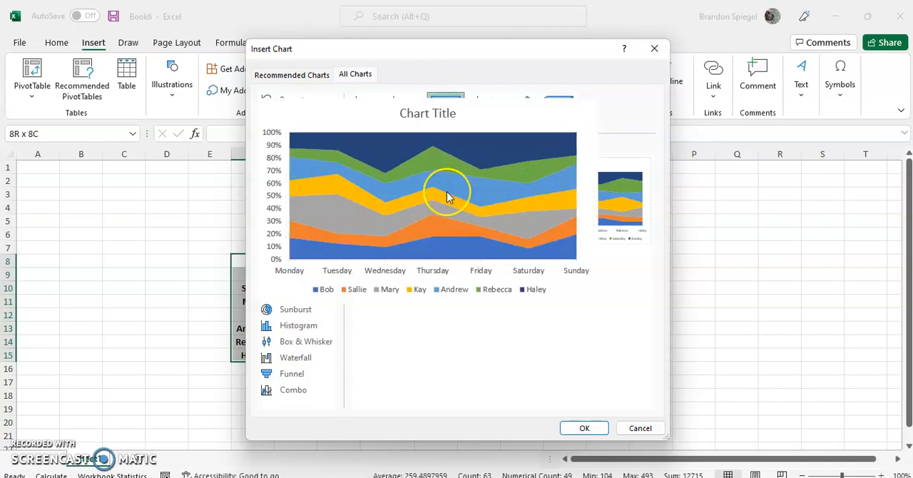
pyautogui.moveTo(448, 197)
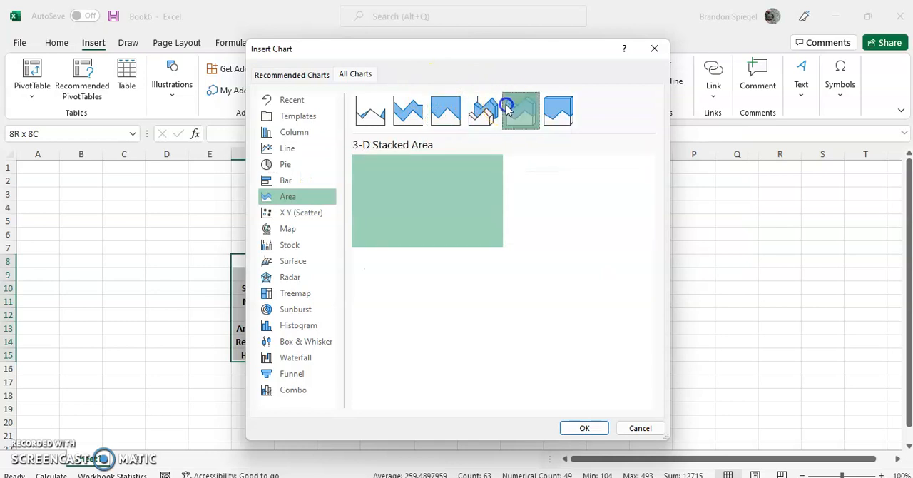
# Preview the 3-D Area, 3-D Stacked Area and 3-D 100% Stacked Area variants
pyautogui.click(521, 110)
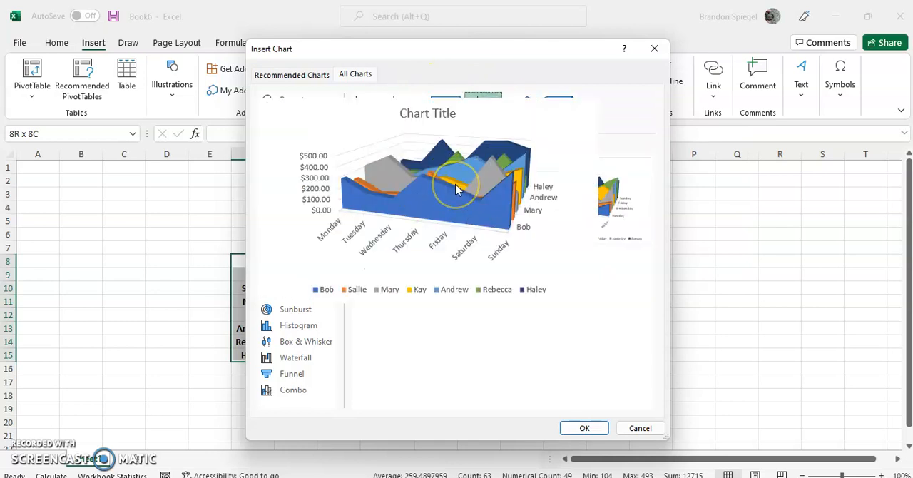
pyautogui.moveTo(471, 164)
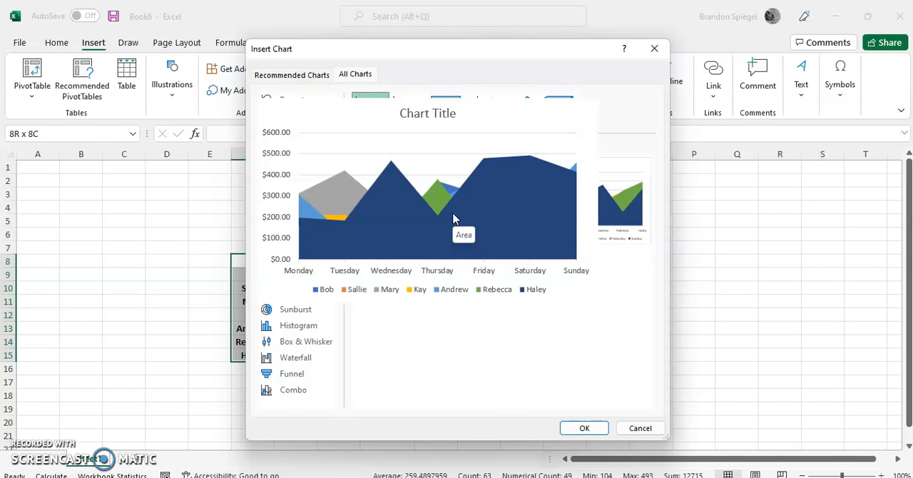
pyautogui.click(288, 196)
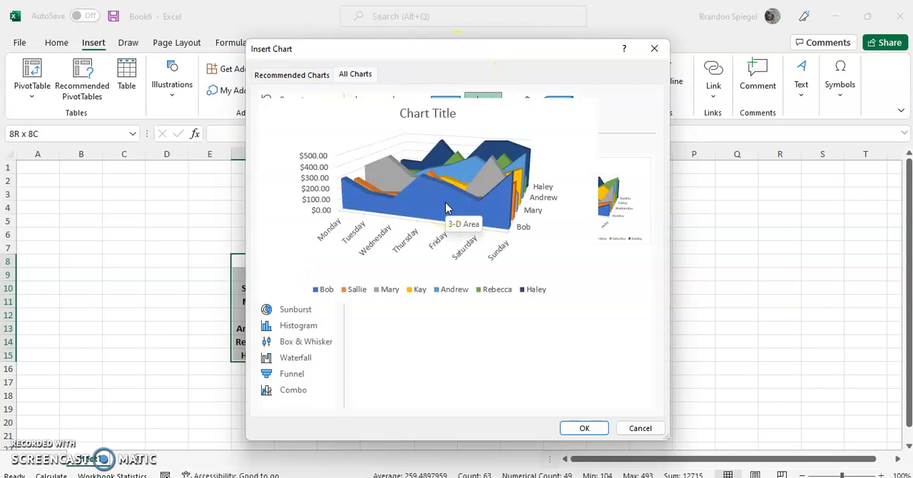
pyautogui.click(356, 74)
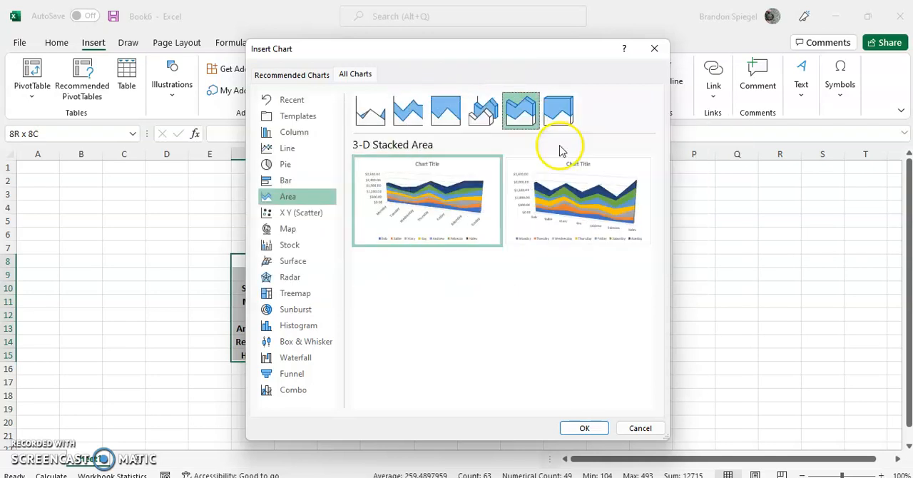
pyautogui.click(559, 110)
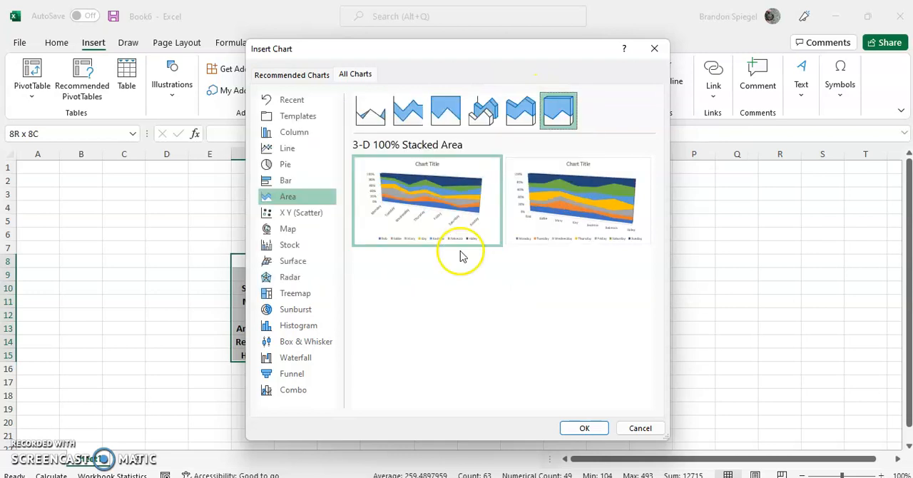
pyautogui.moveTo(578, 316)
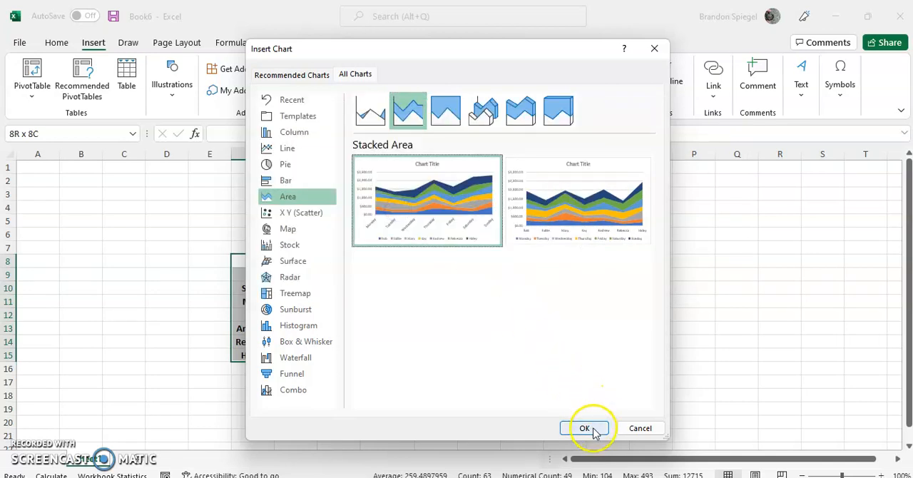
# Insert the stacked area chart, move it right of the table, and add axis titles
pyautogui.click(584, 428)
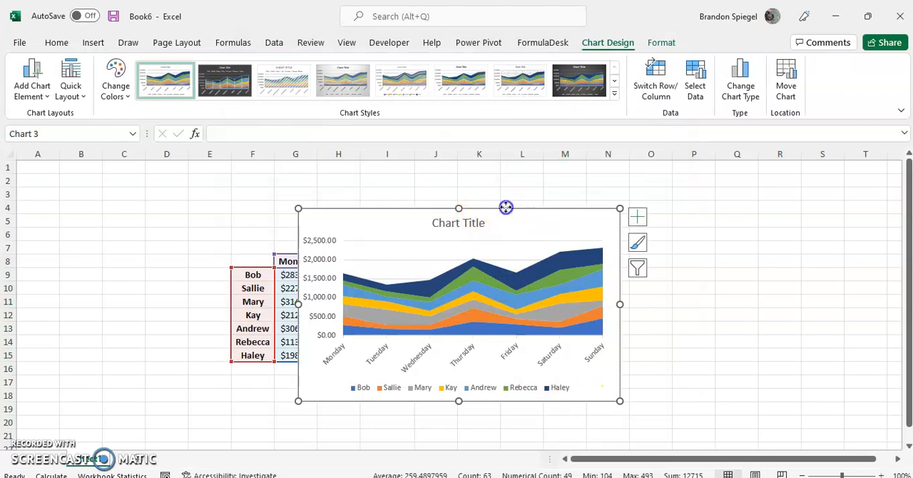
pyautogui.moveTo(505, 207); pyautogui.dragTo(663, 241)
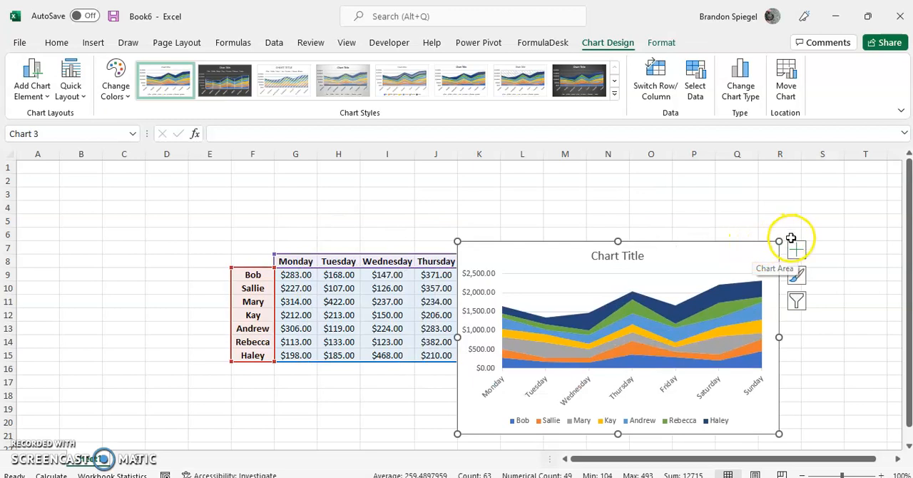
pyautogui.click(797, 251)
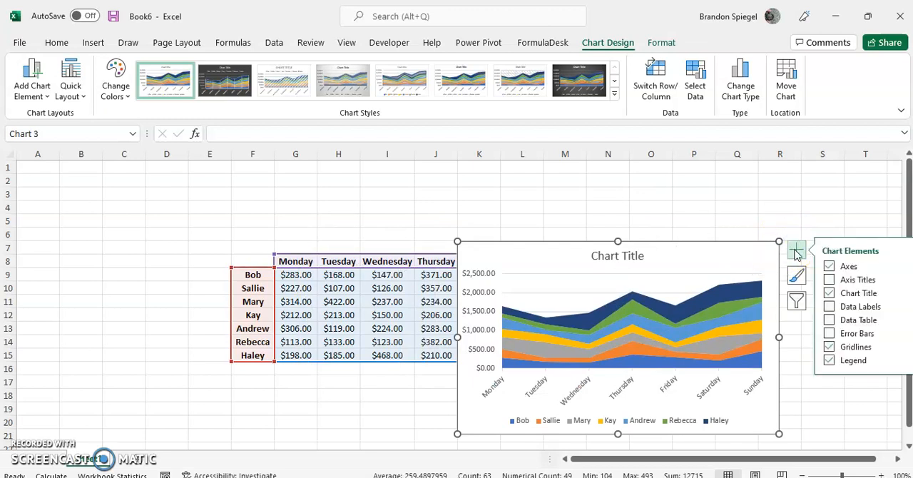
pyautogui.click(830, 279)
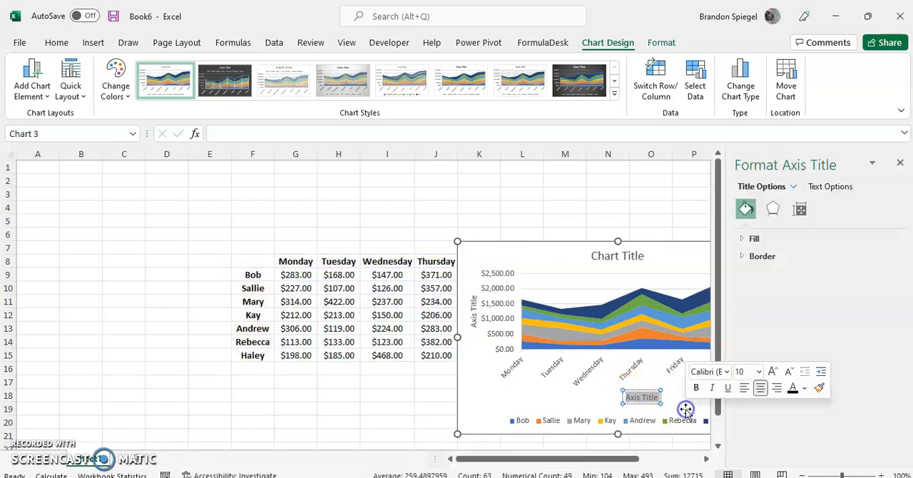
# Title the horizontal axis 'Day' and enlarge its font
pyautogui.write('Day')
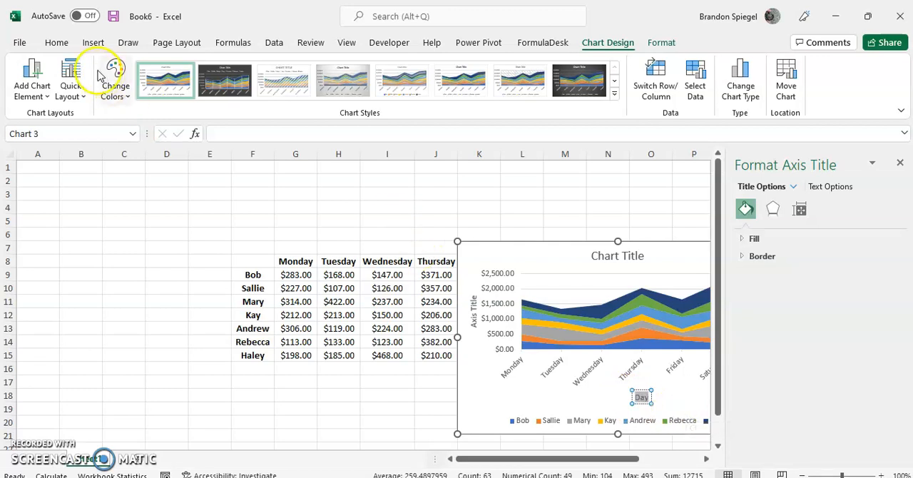
pyautogui.click(57, 42)
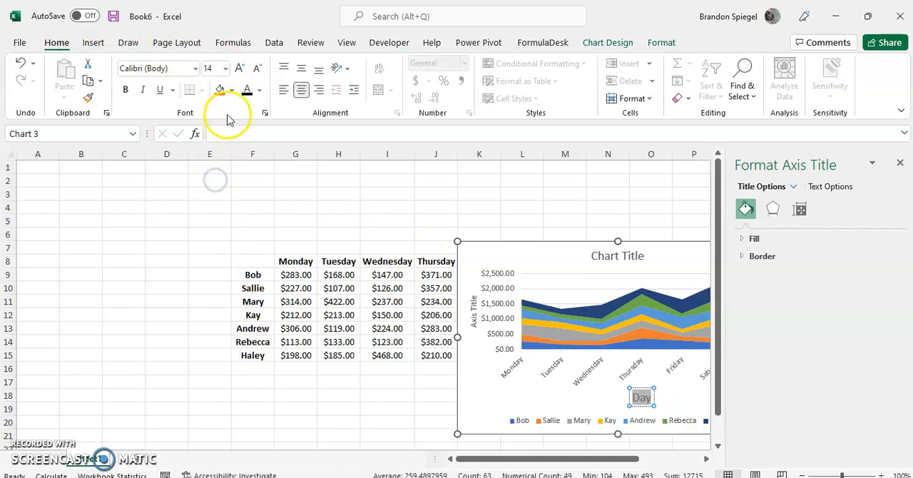
pyautogui.click(262, 90)
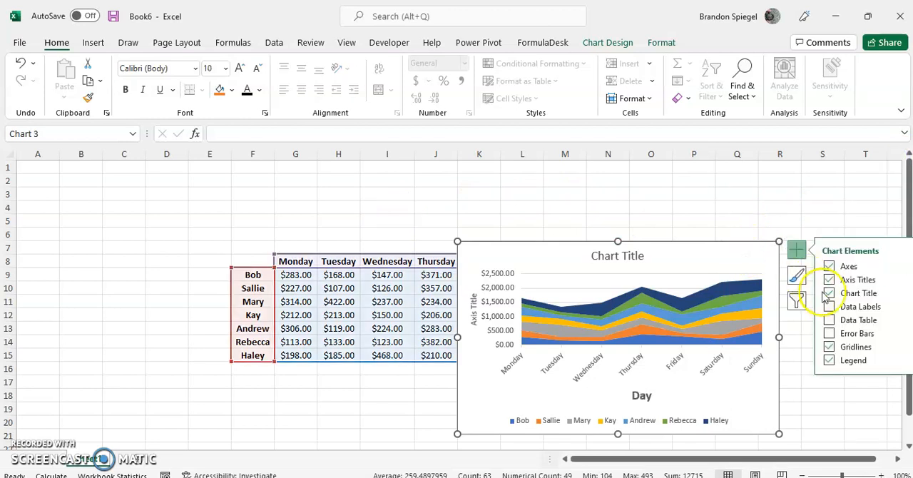
# Toggle sales value labels on the chart and remove the data table
pyautogui.click(829, 306)
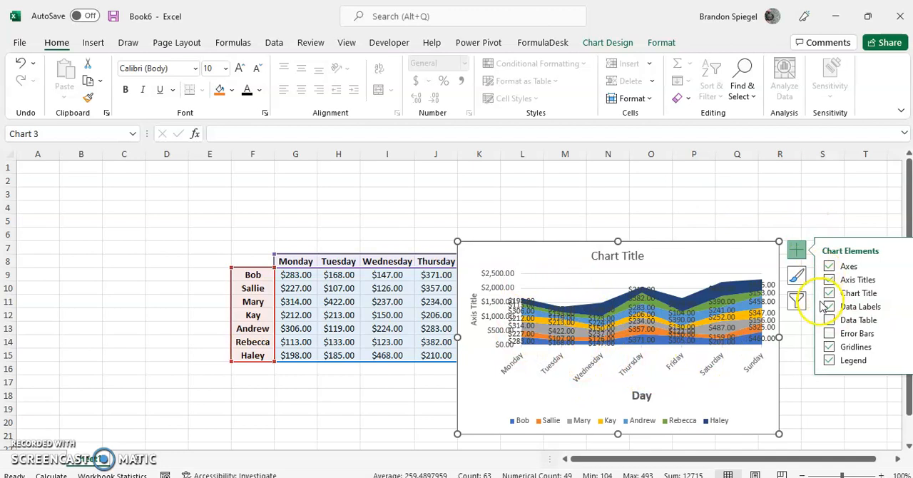
pyautogui.click(830, 320)
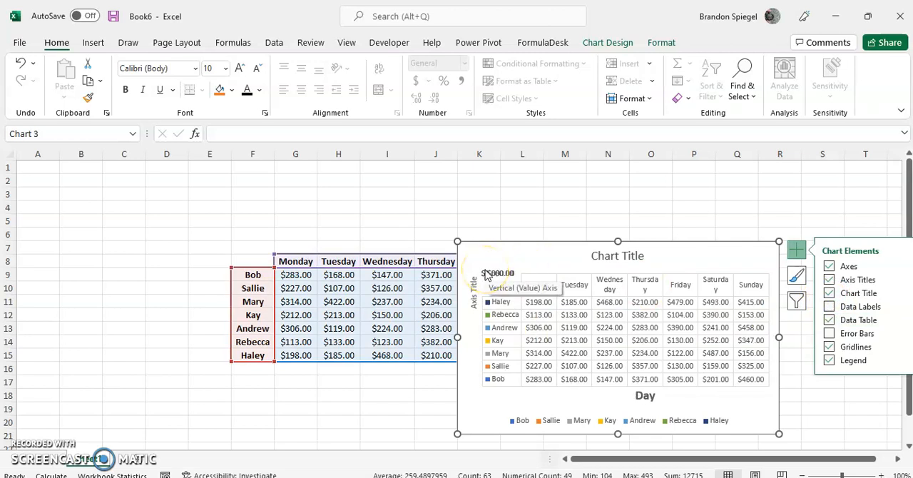
pyautogui.moveTo(518, 258)
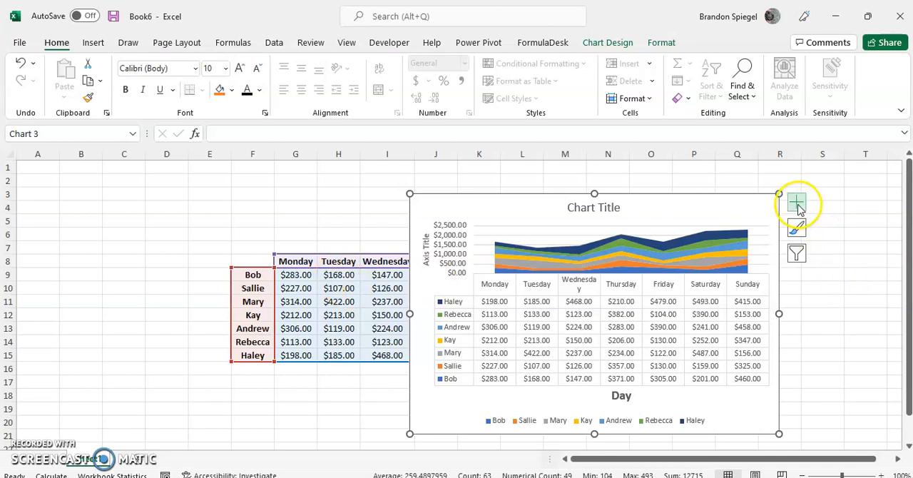
pyautogui.click(797, 203)
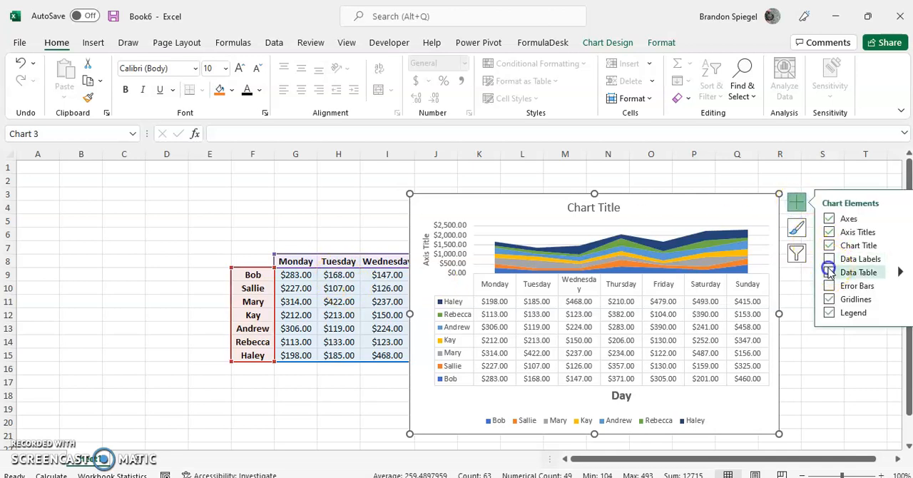
pyautogui.click(830, 272)
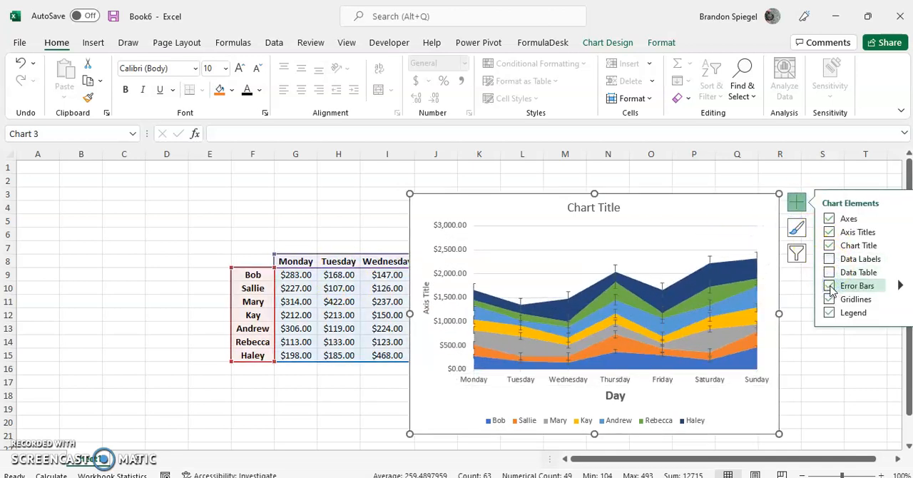
# Turn off error bars and gridlines, toggling the legend off and back on
pyautogui.click(829, 285)
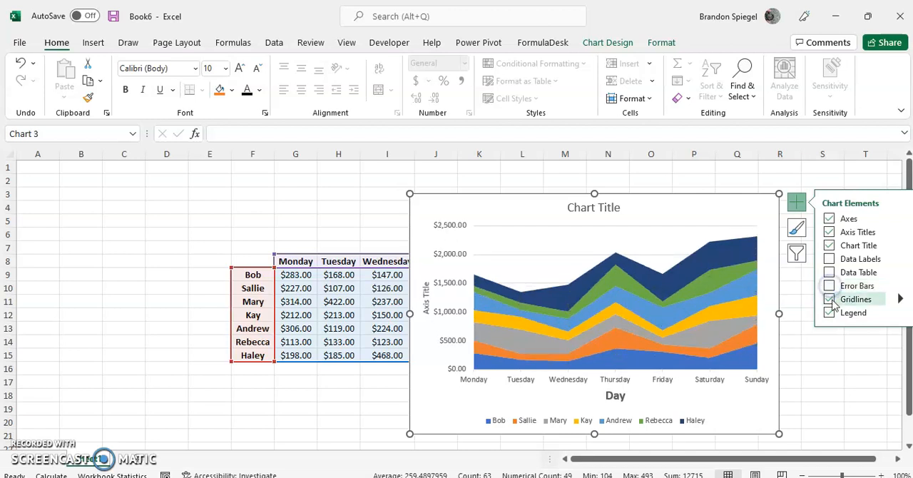
pyautogui.click(829, 299)
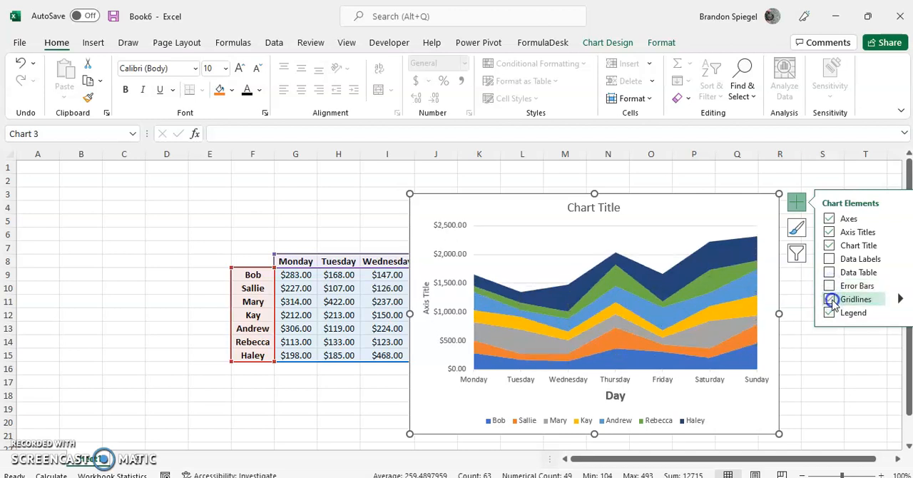
pyautogui.click(830, 299)
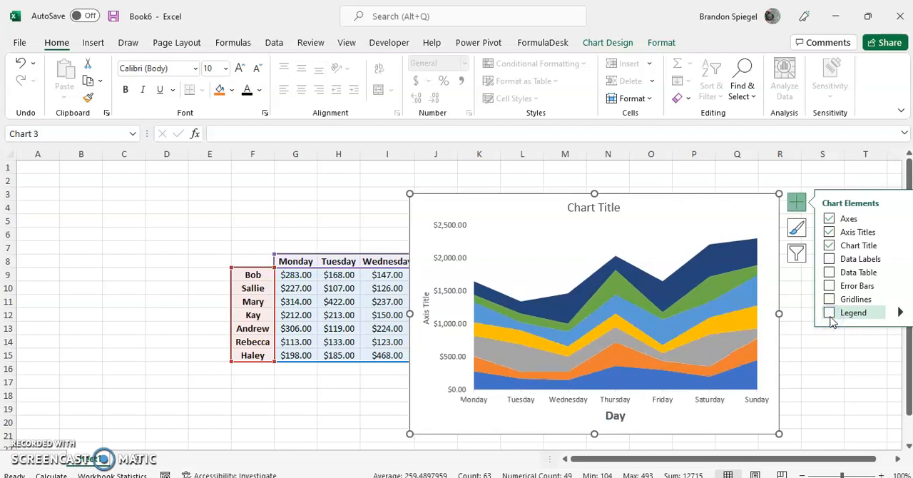
pyautogui.click(830, 312)
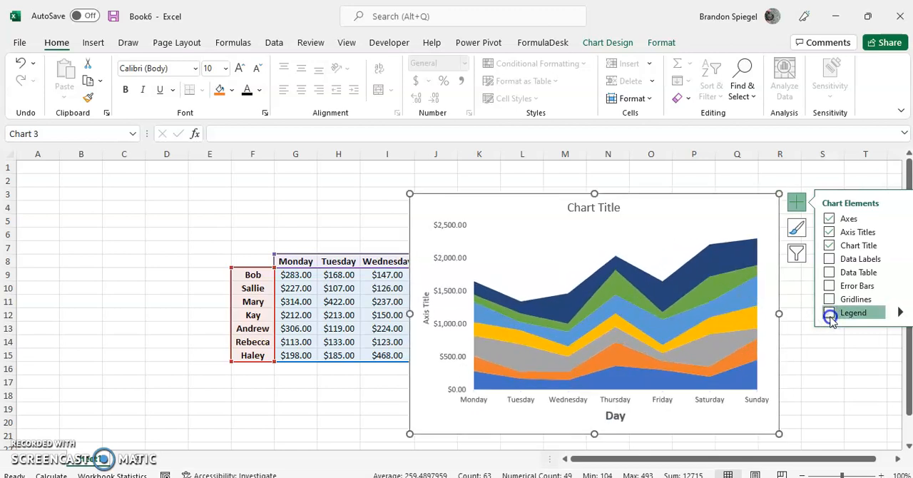
pyautogui.click(830, 312)
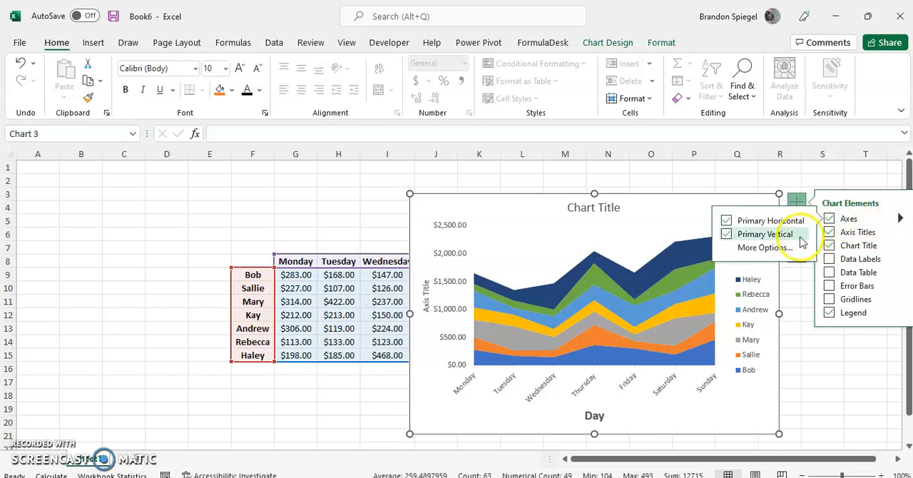
# Browse Format Axis and Format Axis Title options, including the Effects and Size tabs
pyautogui.click(764, 247)
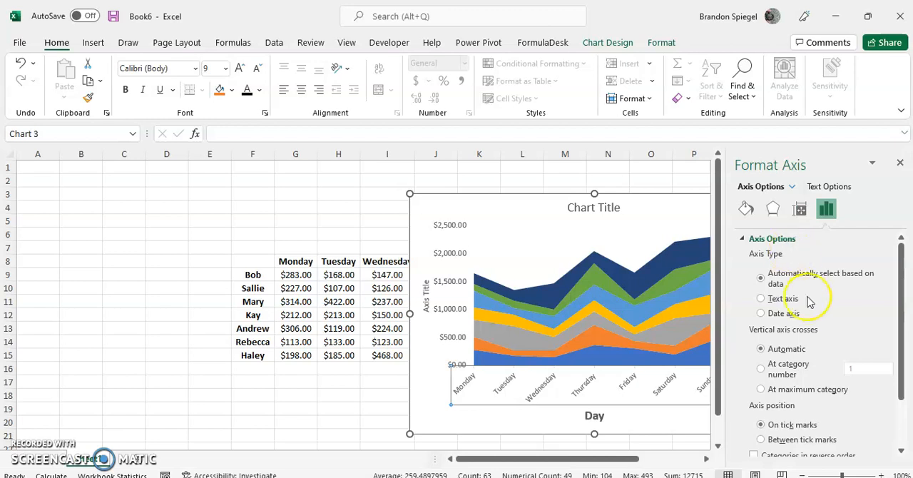
pyautogui.moveTo(863, 269)
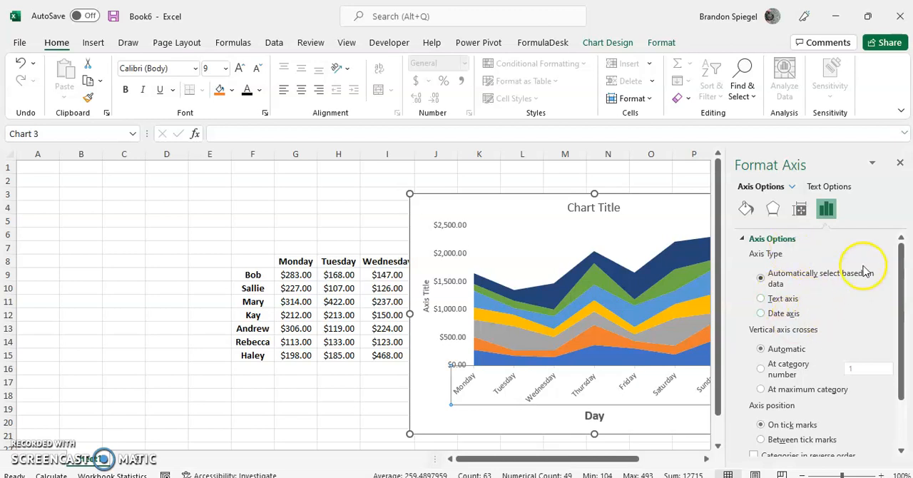
pyautogui.scroll(-3)
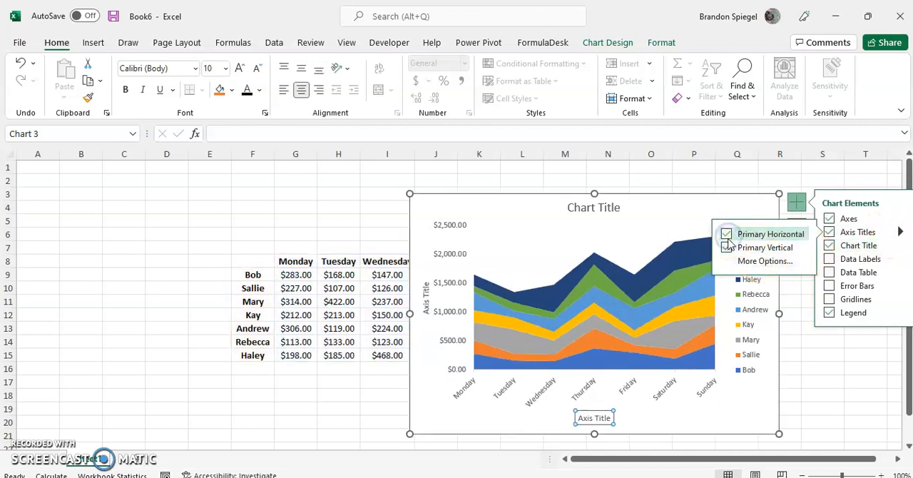
pyautogui.click(765, 261)
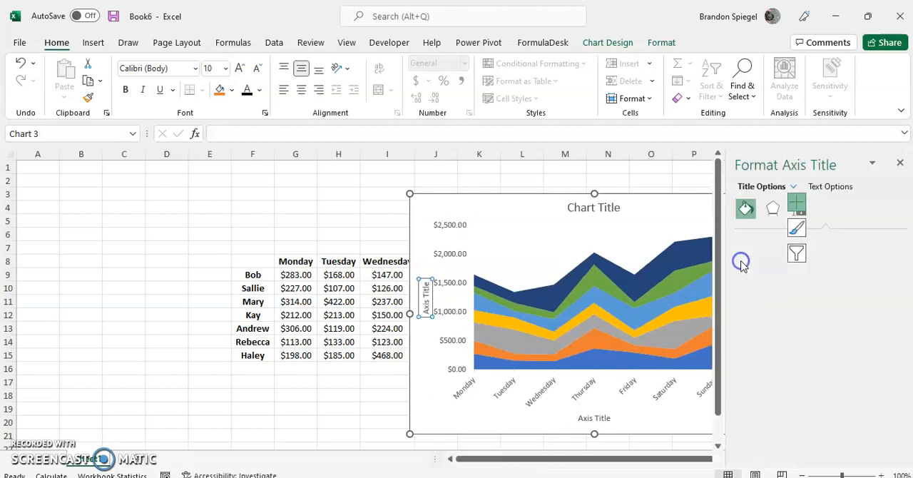
pyautogui.click(797, 208)
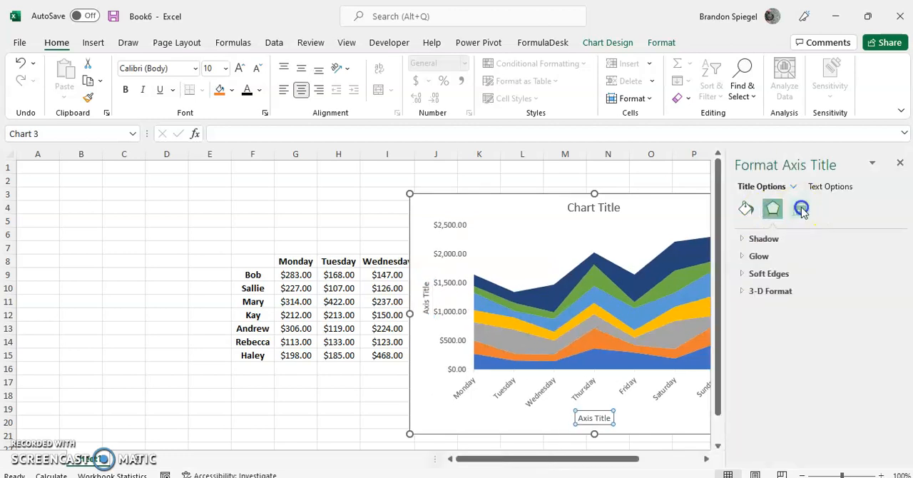
pyautogui.click(799, 209)
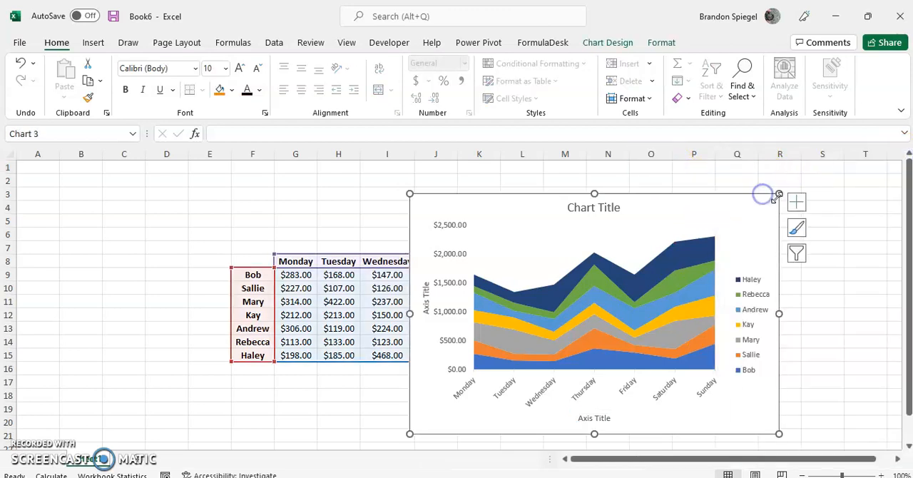
# Turn on Primary Major and Minor gridlines, both horizontal and vertical
pyautogui.click(797, 201)
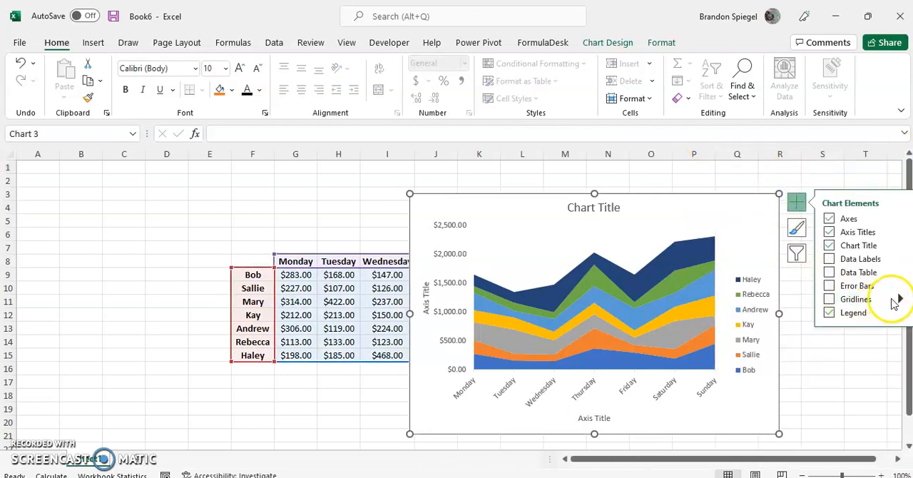
pyautogui.click(900, 298)
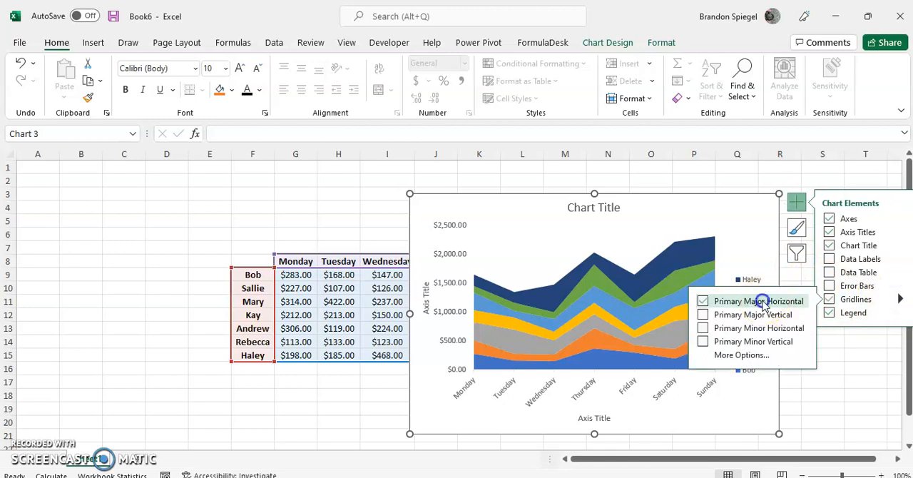
pyautogui.click(702, 300)
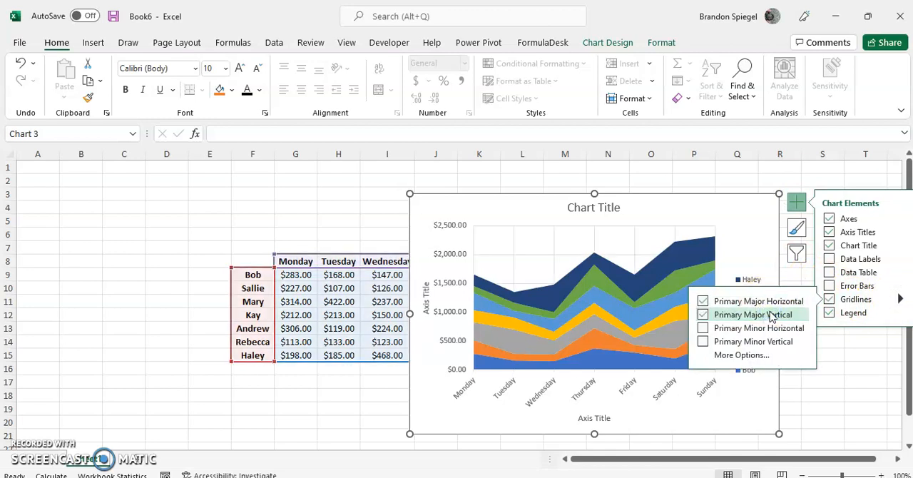
pyautogui.click(703, 315)
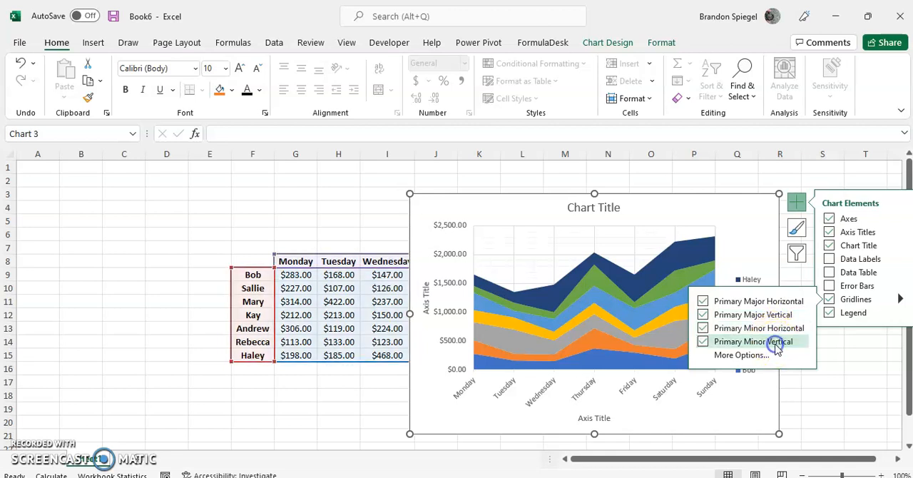
pyautogui.moveTo(742, 355)
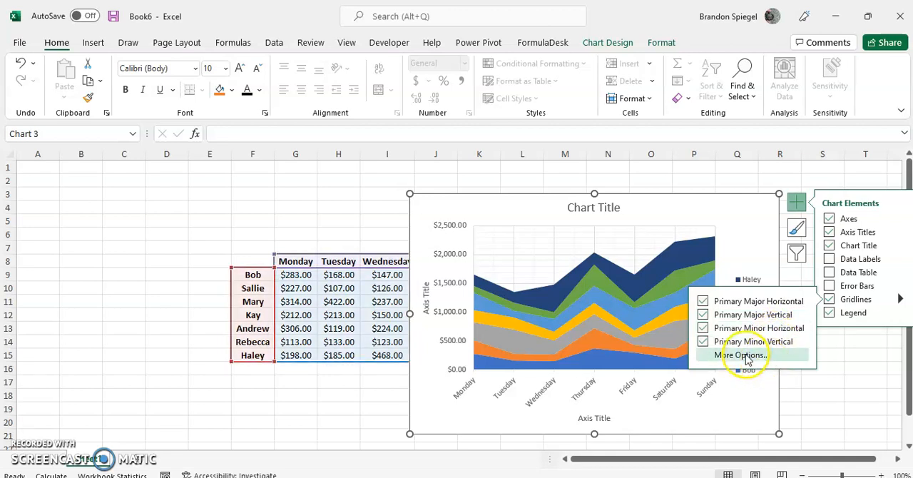
# Set the major gridline width to 1.25 pt, then try and undo a black colour
pyautogui.click(741, 355)
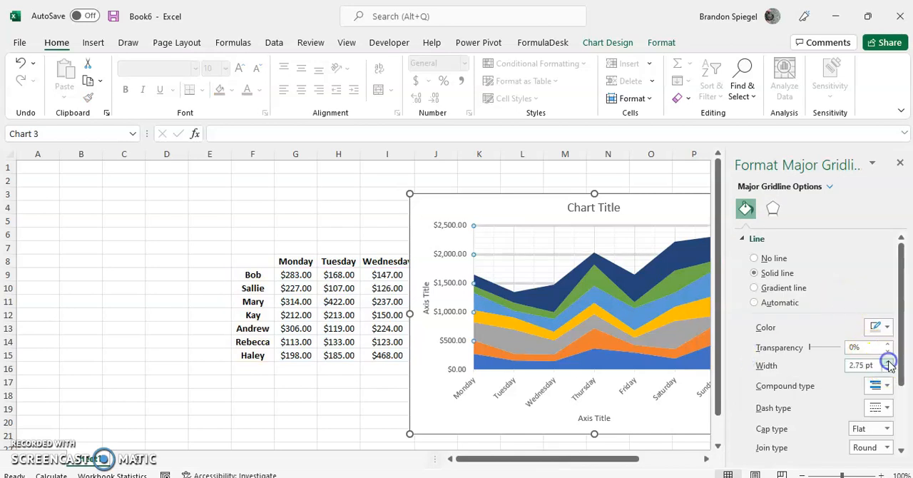
pyautogui.click(889, 370)
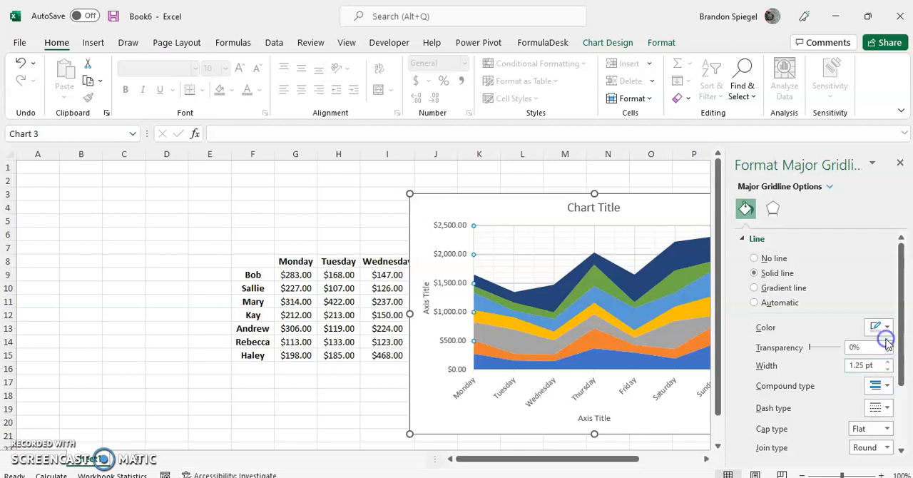
pyautogui.click(887, 327)
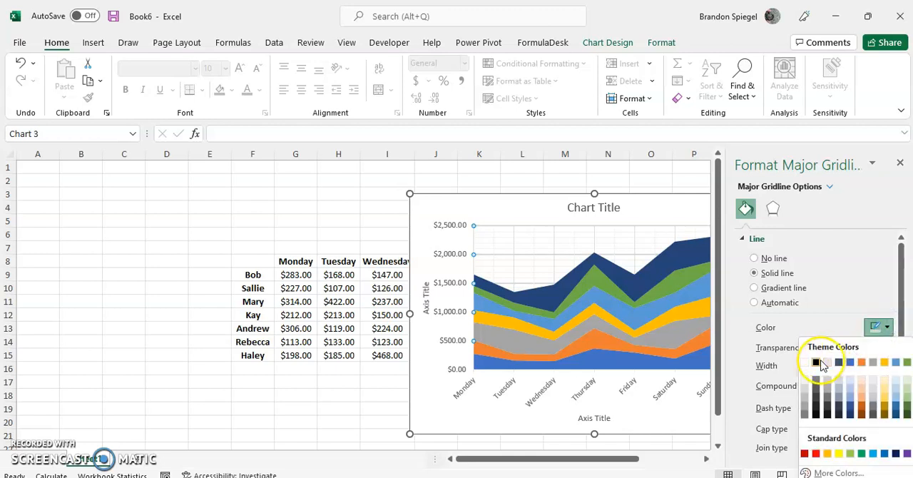
pyautogui.click(816, 362)
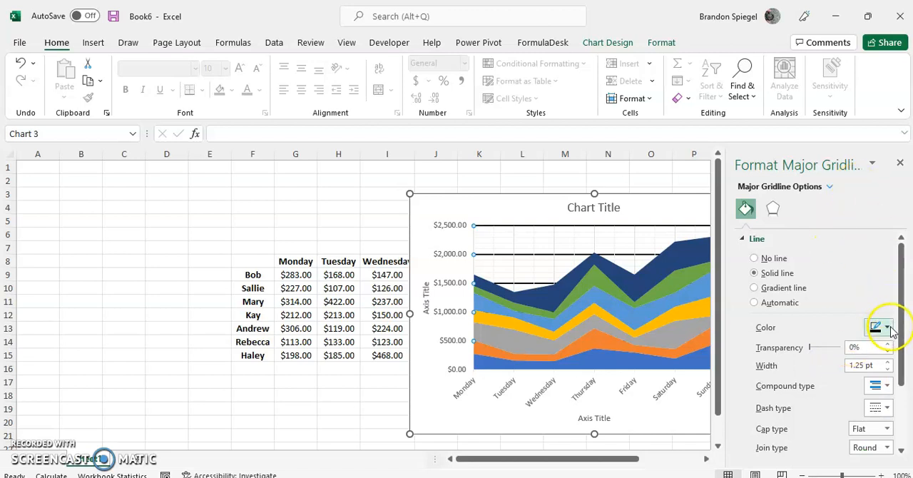
pyautogui.click(888, 327)
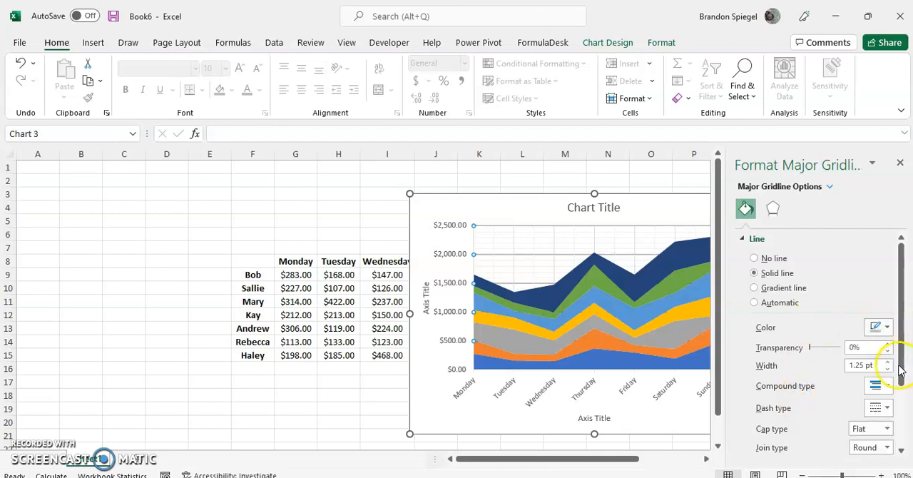
pyautogui.click(888, 369)
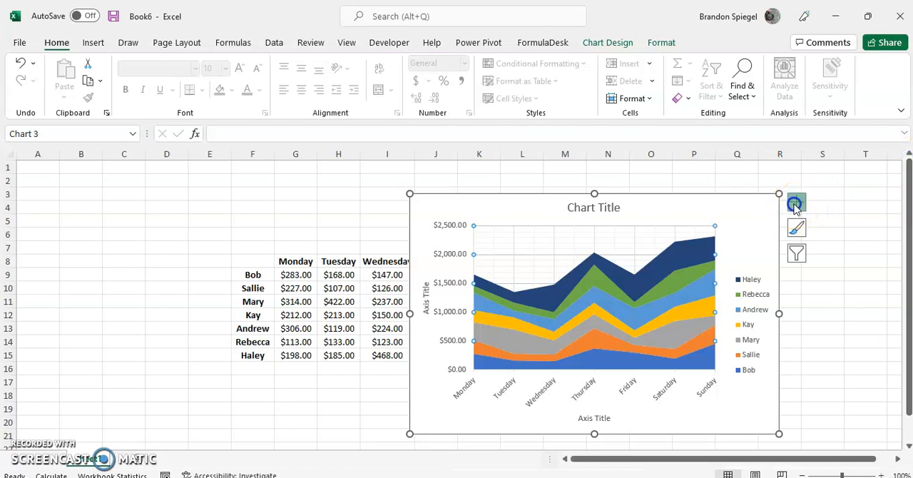
pyautogui.click(797, 204)
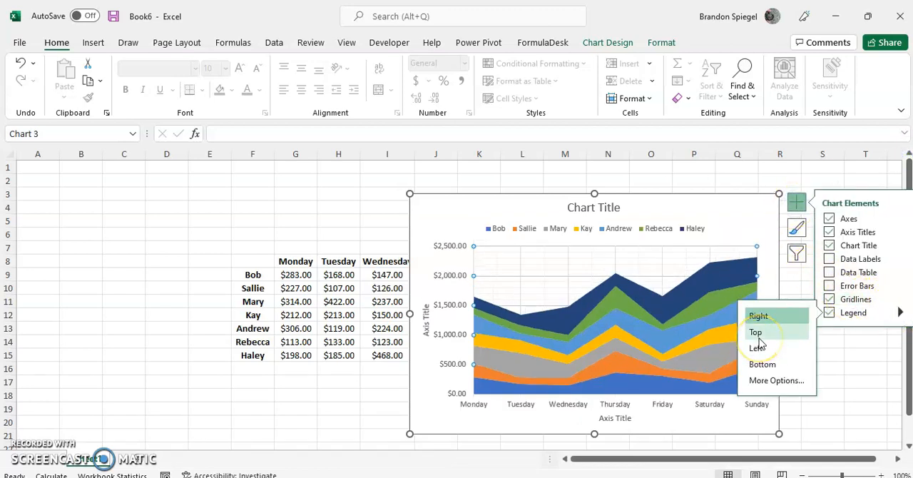
pyautogui.click(762, 364)
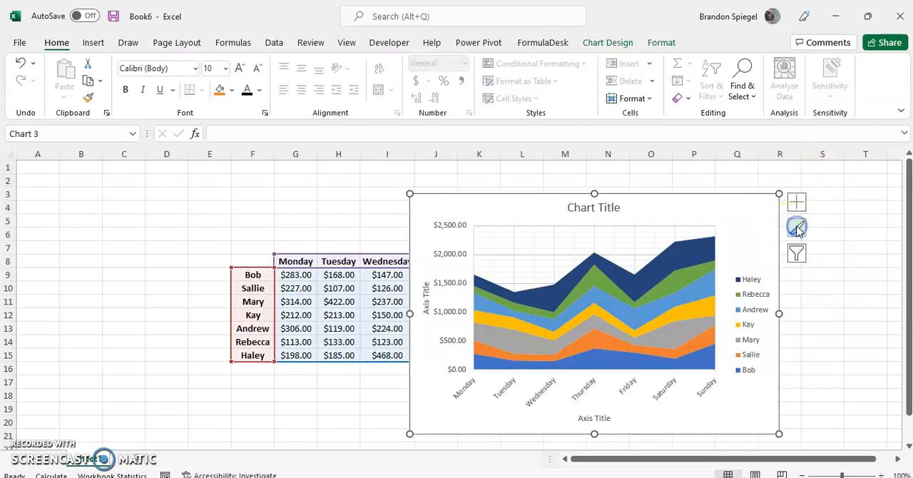
# Scroll through the Chart Styles gallery, previewing several styles
pyautogui.click(797, 228)
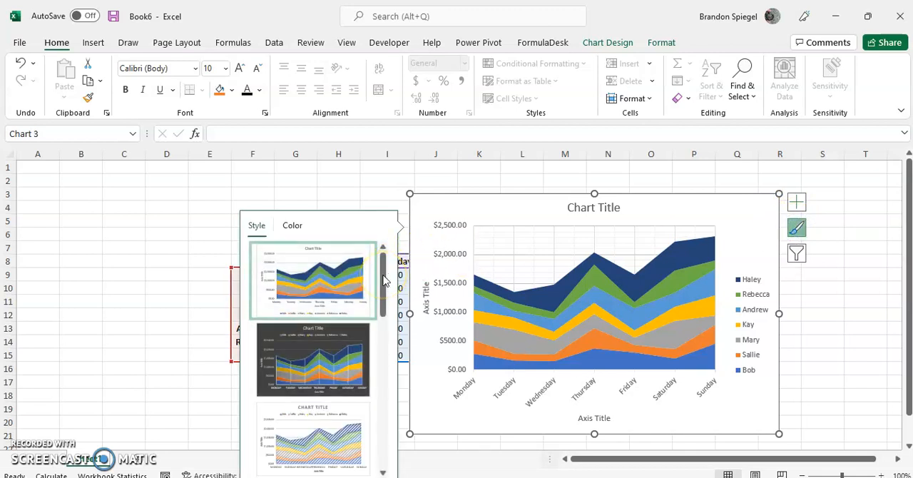
pyautogui.scroll(-3)
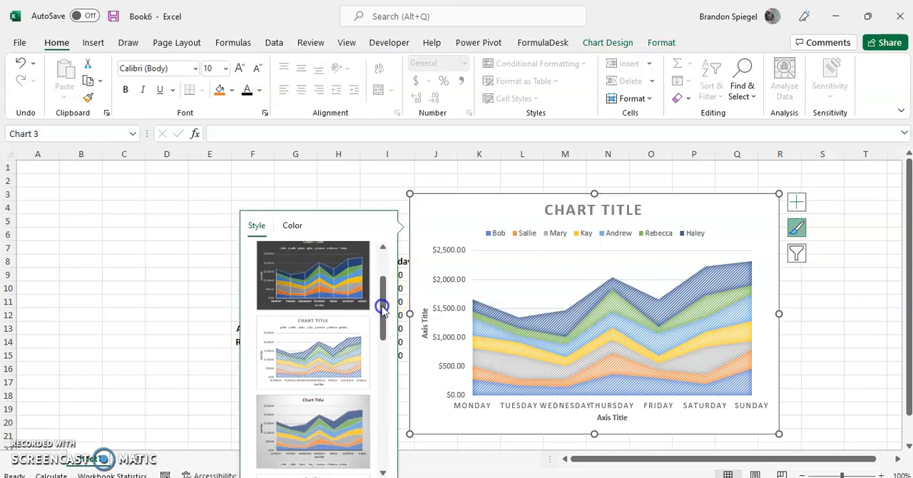
pyautogui.scroll(-3)
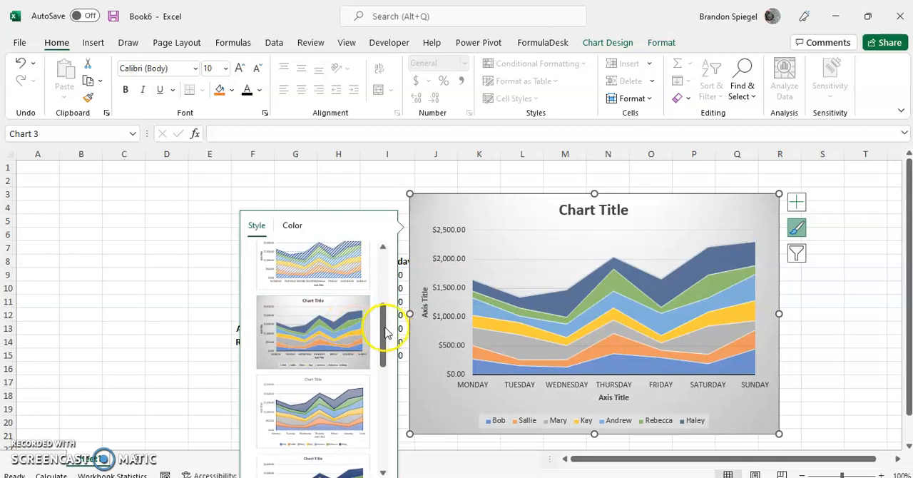
pyautogui.scroll(-3)
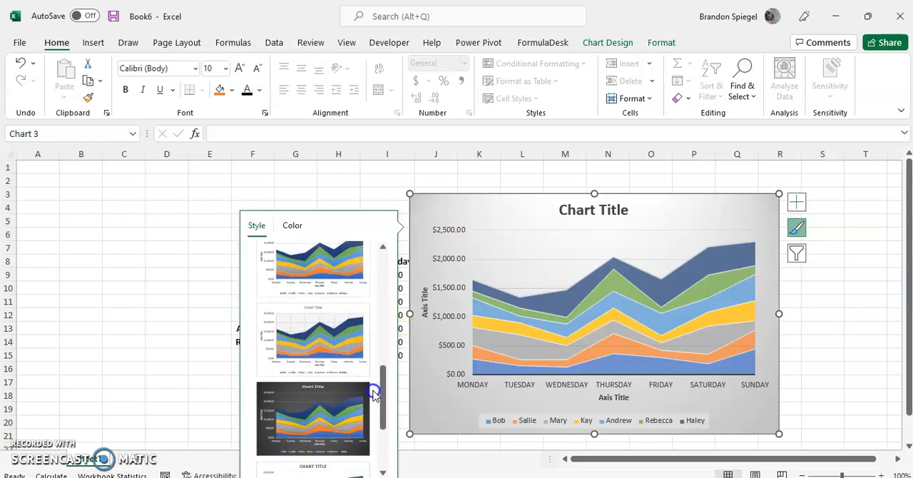
pyautogui.scroll(-3)
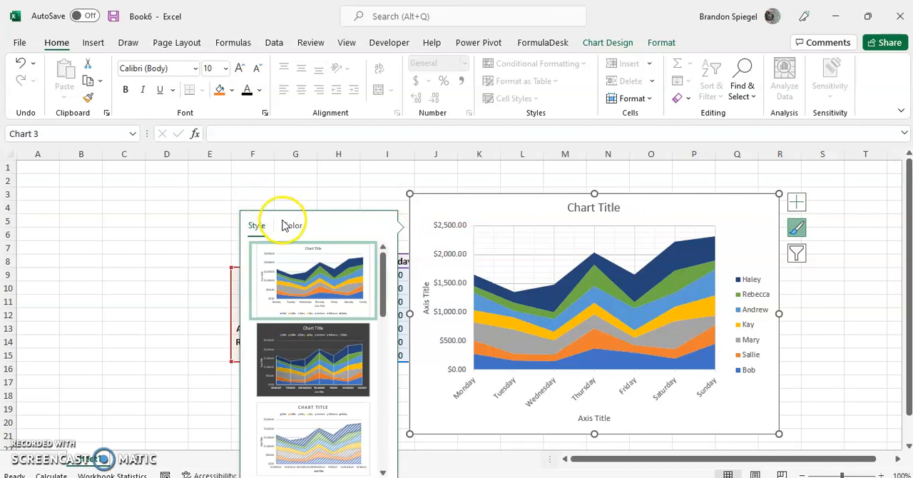
# Preview the Colorful and Monochromatic colour palettes on the stacked area chart
pyautogui.click(292, 225)
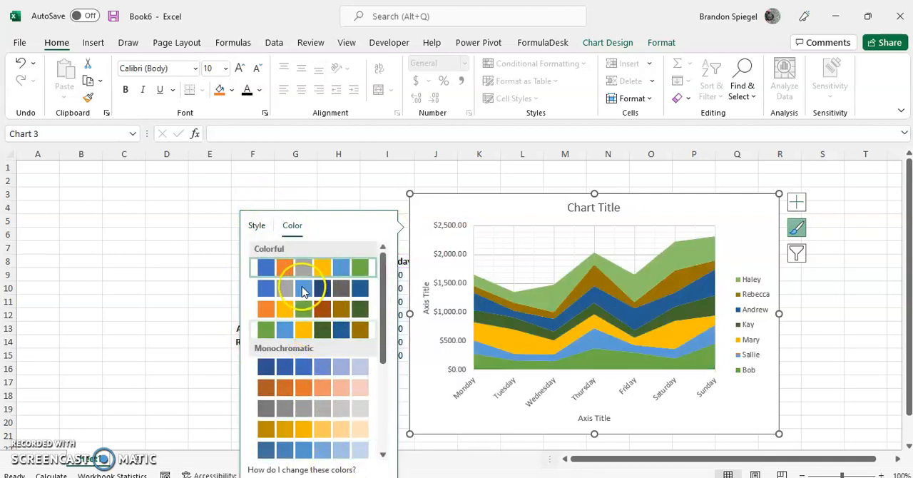
pyautogui.click(314, 287)
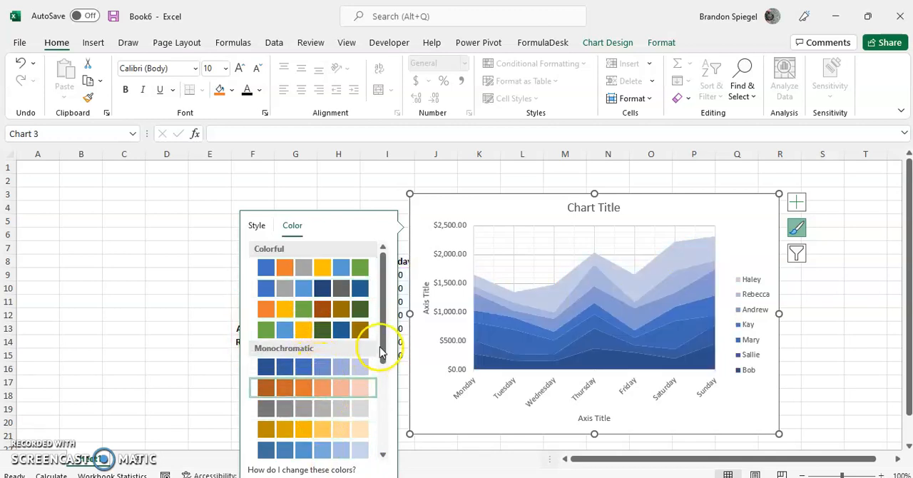
pyautogui.scroll(-3)
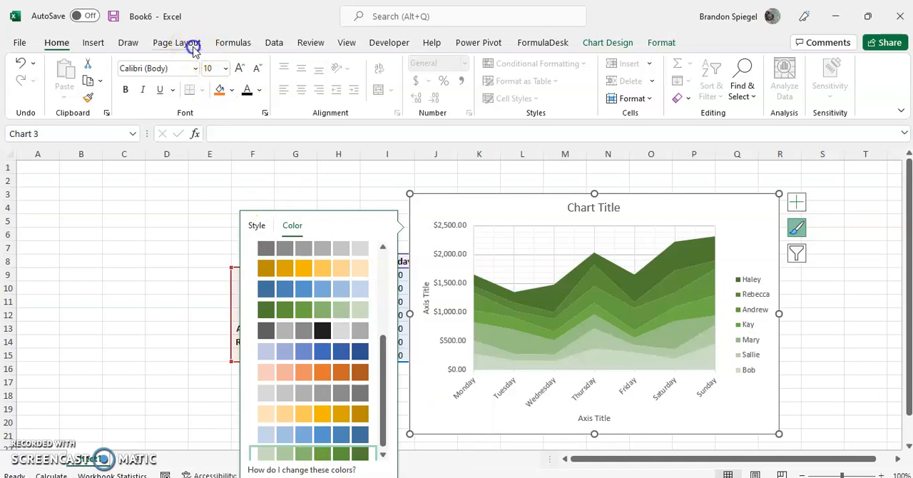
# Browse the Page Layout theme colours and keep the chart's original multicoloured scheme
pyautogui.click(172, 42)
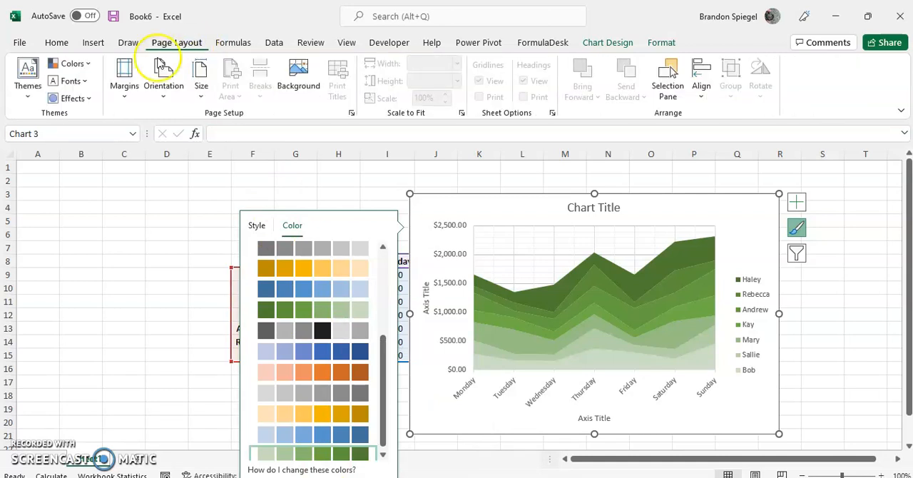
pyautogui.click(70, 63)
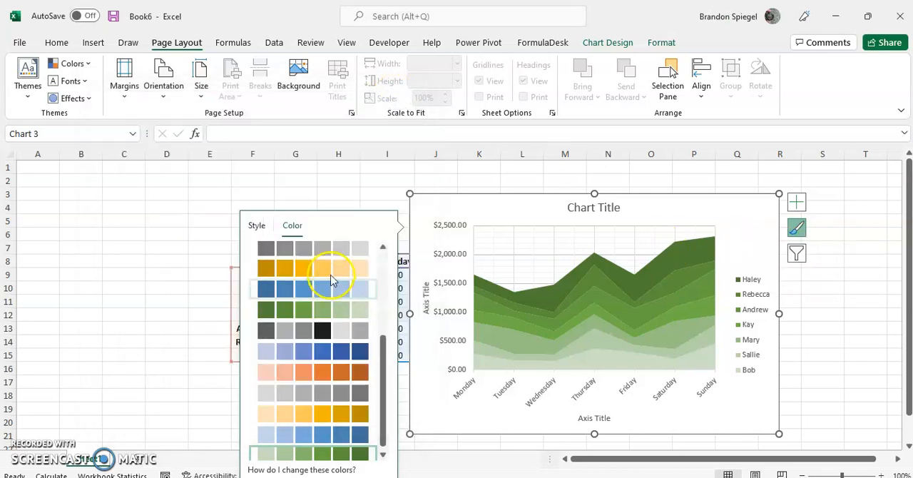
pyautogui.click(321, 268)
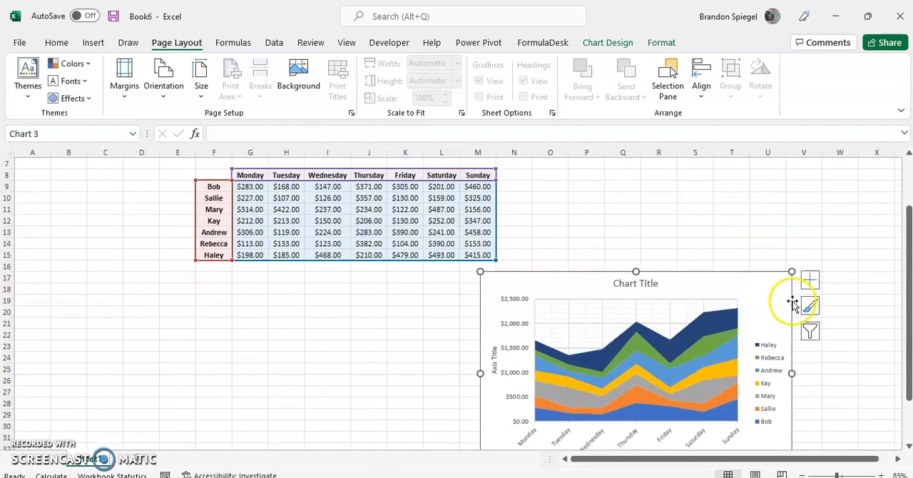
# Hide employees such as Andrew, Rebecca and Haley from the chart with Chart Filters
pyautogui.click(809, 330)
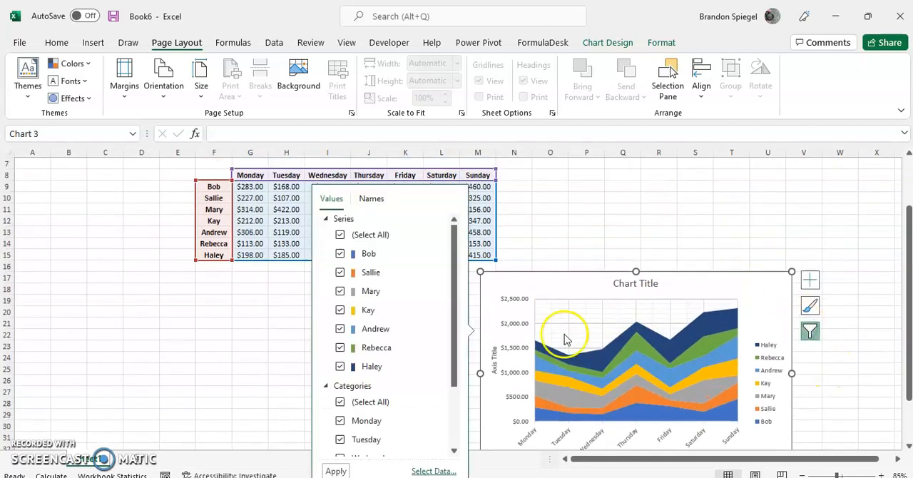
pyautogui.click(340, 366)
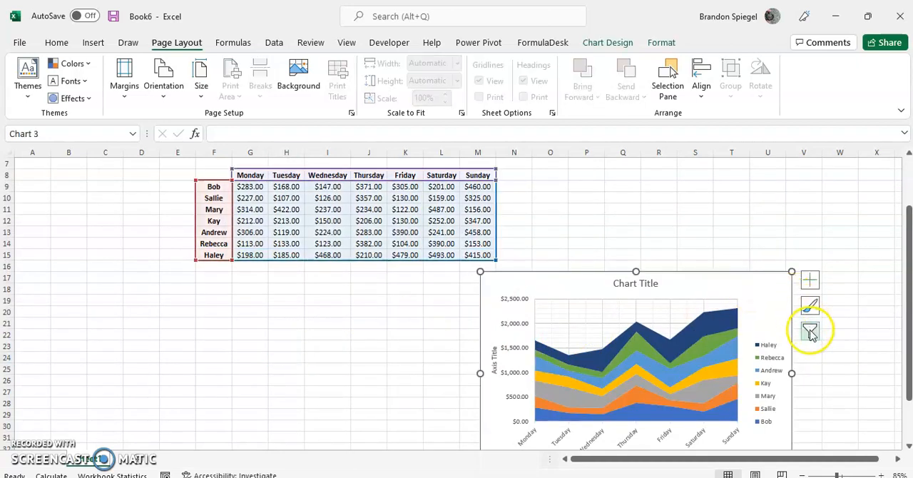
pyautogui.click(809, 330)
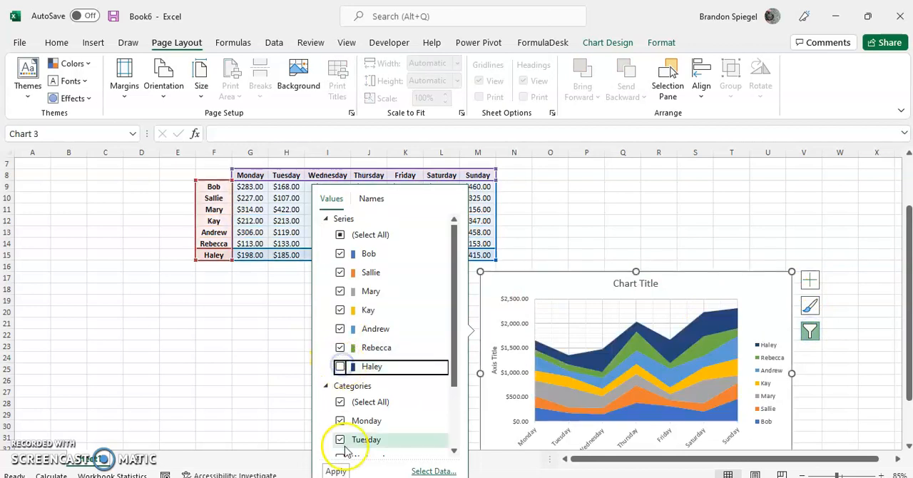
pyautogui.click(340, 366)
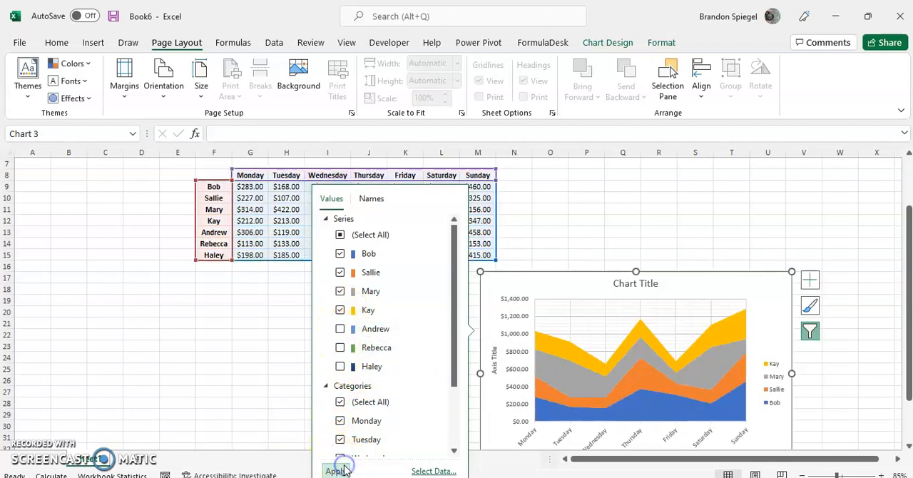
pyautogui.click(340, 348)
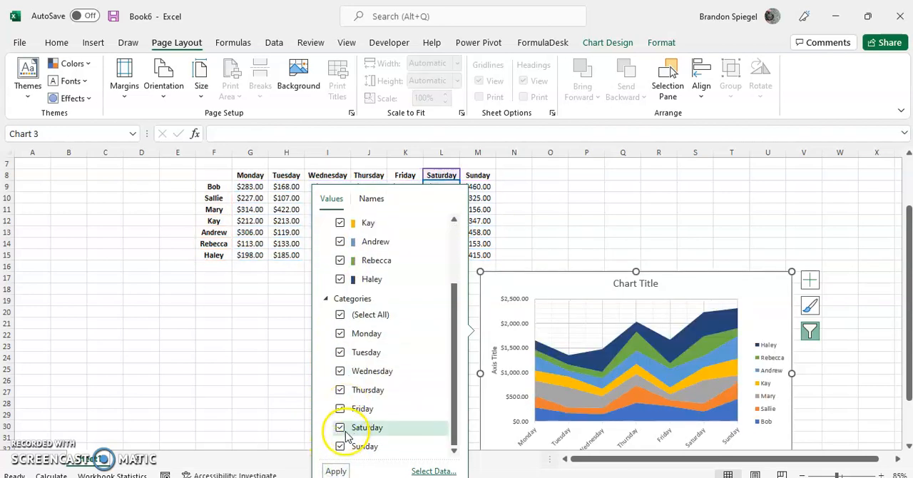
# Exclude a weekday from the chart, then restore all employees and days
pyautogui.click(340, 428)
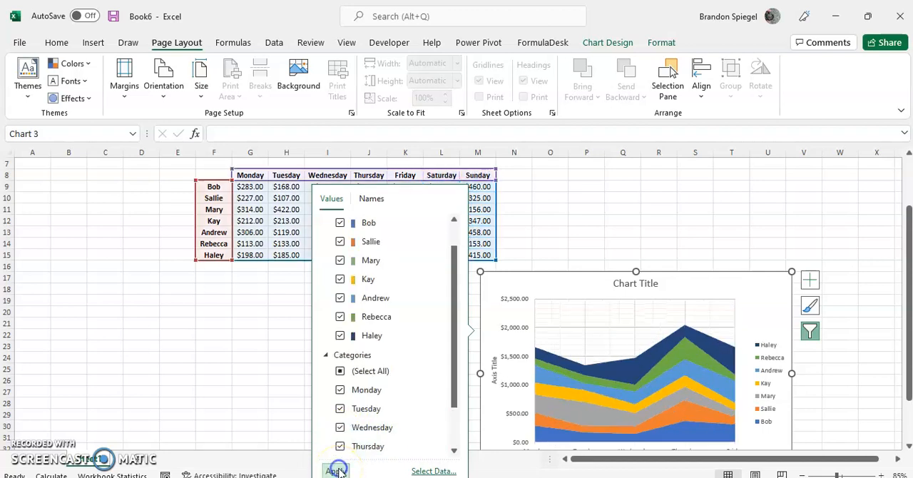
pyautogui.click(340, 446)
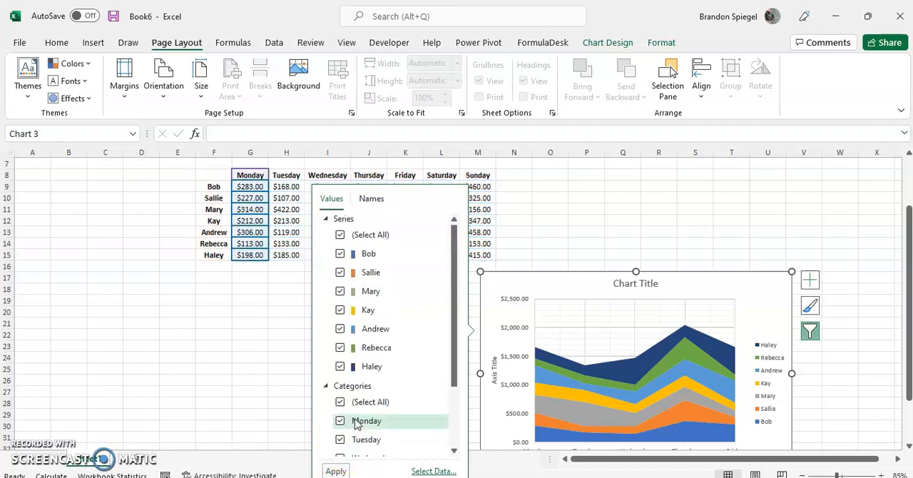
pyautogui.scroll(-3)
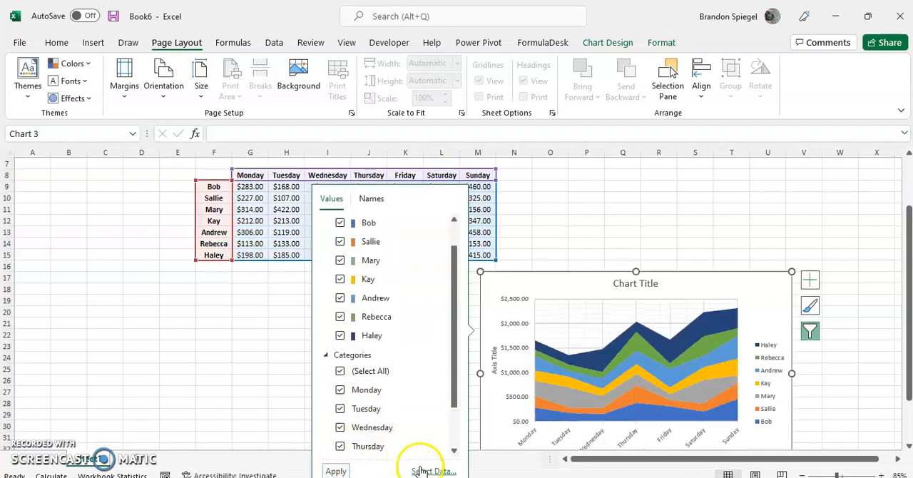
# Toggle Switch Row/Column repeatedly in Select Data Source, ending with employees as series
pyautogui.click(428, 471)
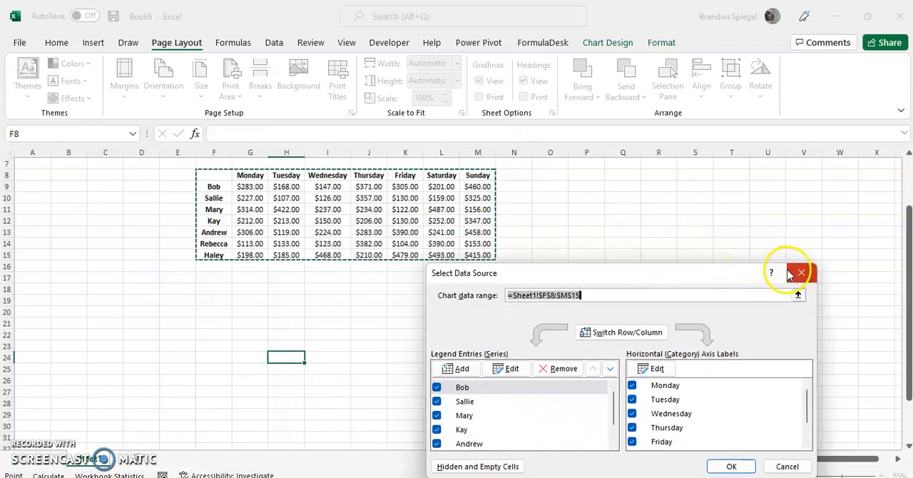
pyautogui.click(621, 332)
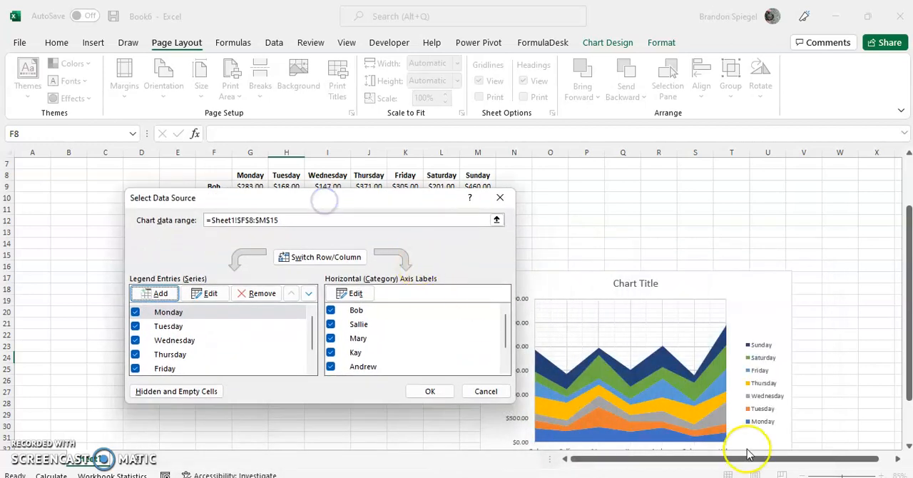
pyautogui.click(320, 257)
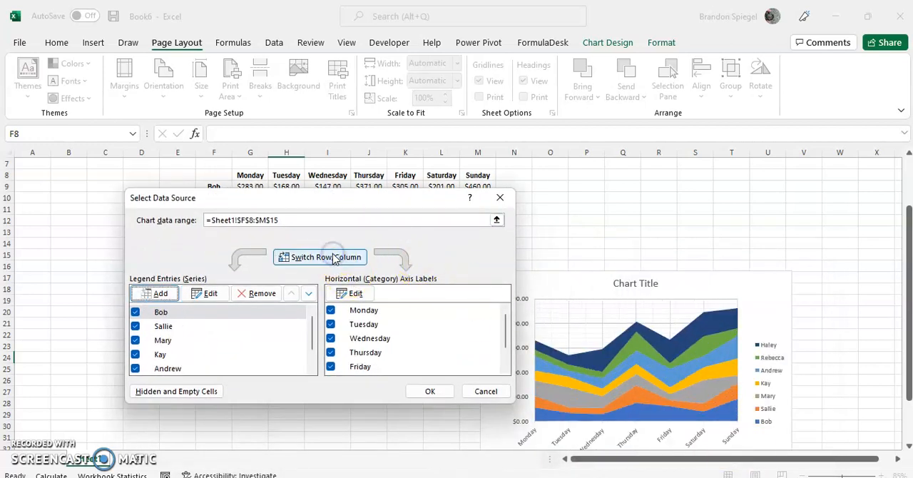
pyautogui.click(319, 257)
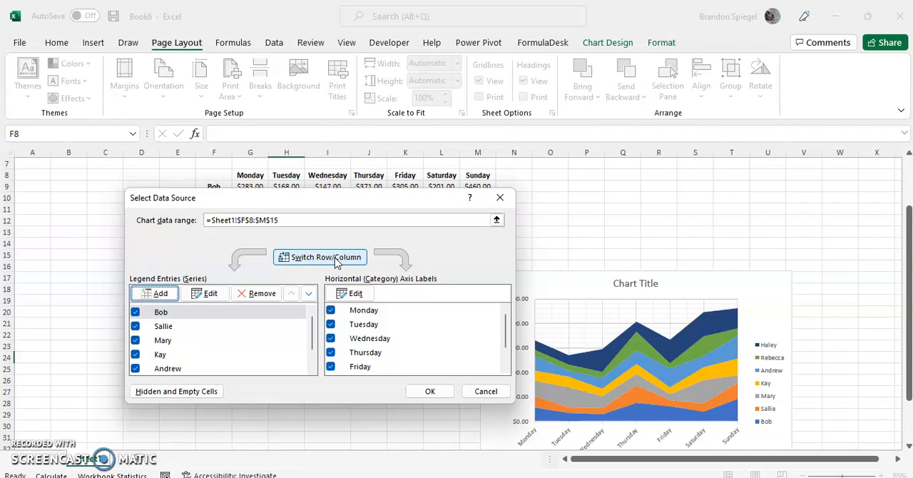
pyautogui.click(320, 257)
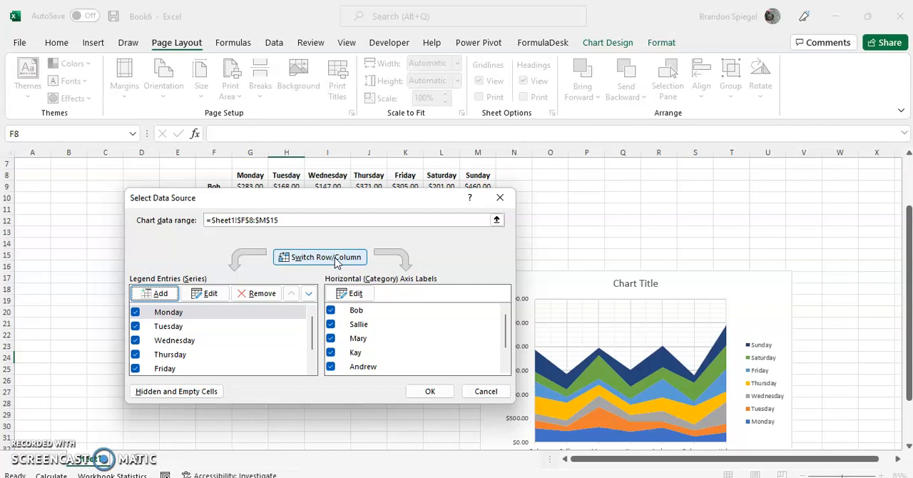
pyautogui.click(320, 257)
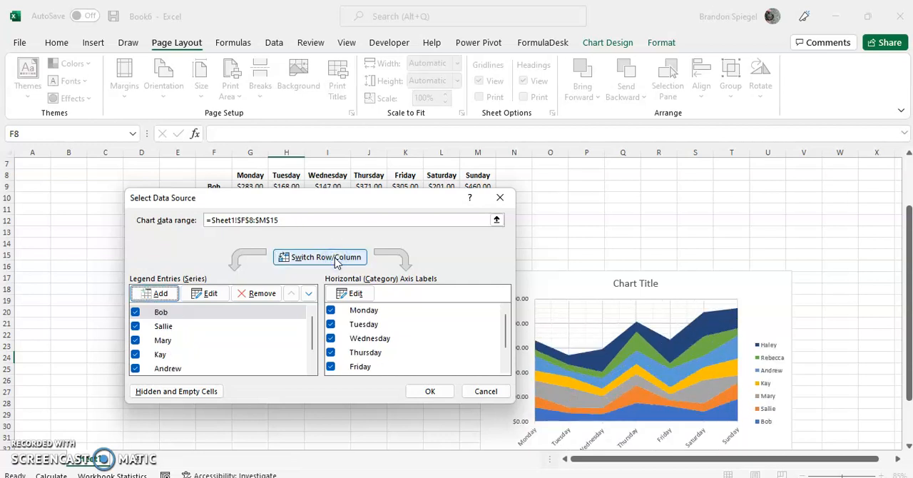
pyautogui.click(430, 391)
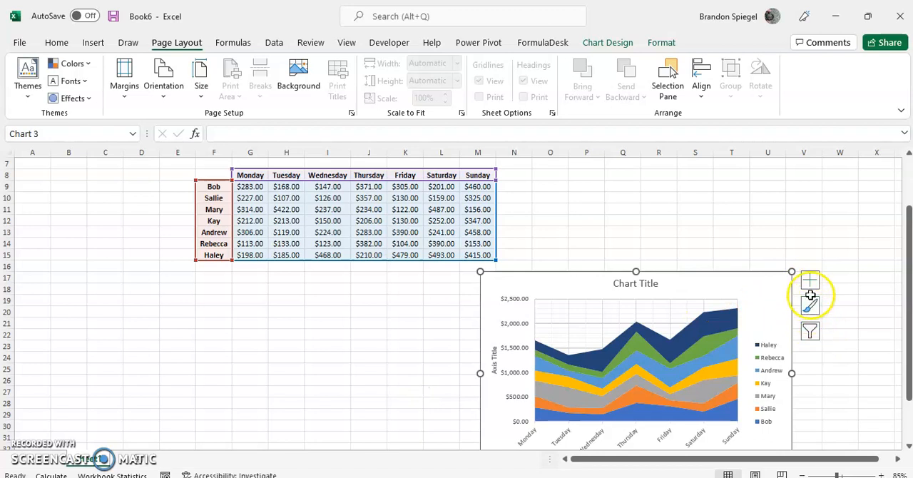
# Drag the highlighted sales range's corner handle to change the plotted employees and days
pyautogui.click(810, 278)
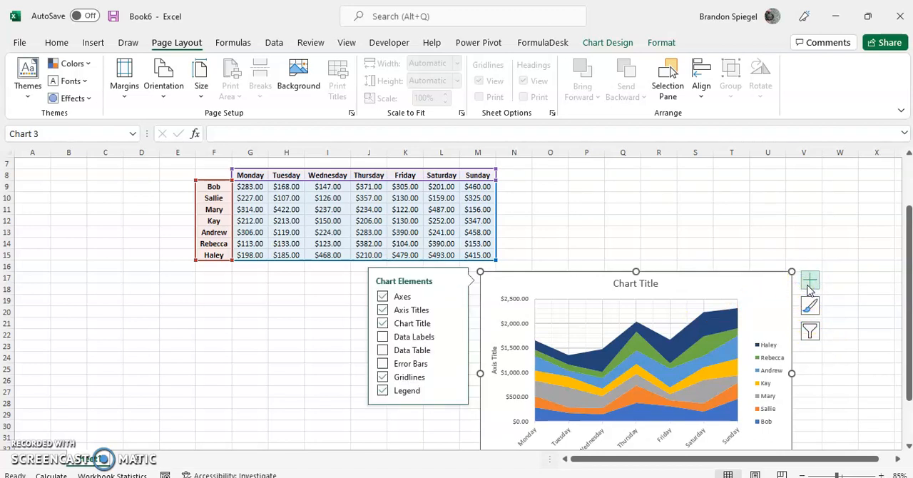
pyautogui.moveTo(710, 277)
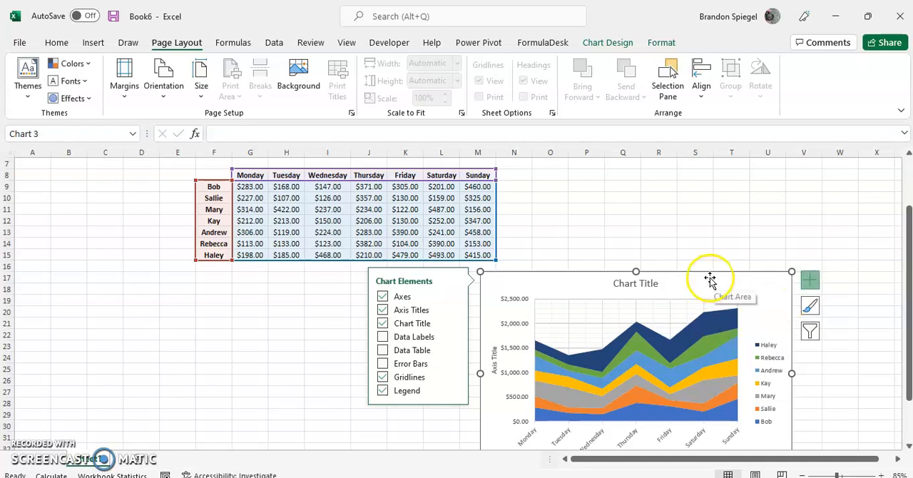
pyautogui.moveTo(524, 240)
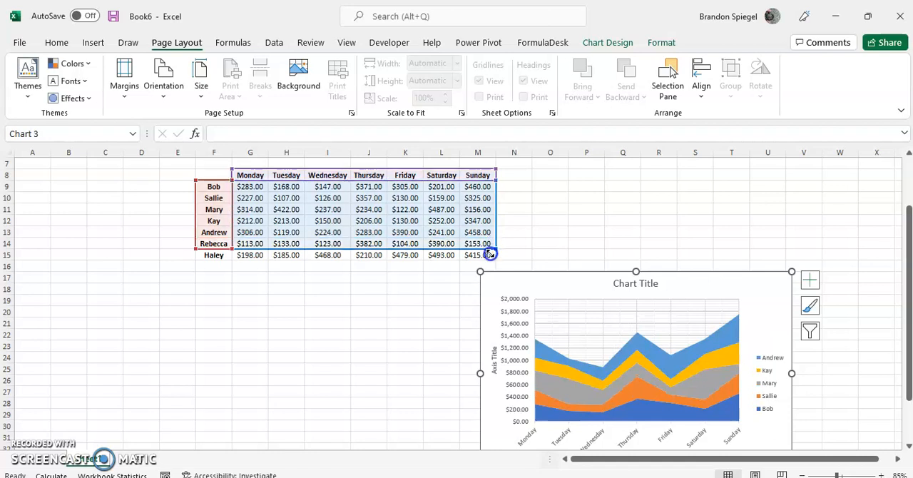
pyautogui.moveTo(490, 255); pyautogui.dragTo(467, 259)
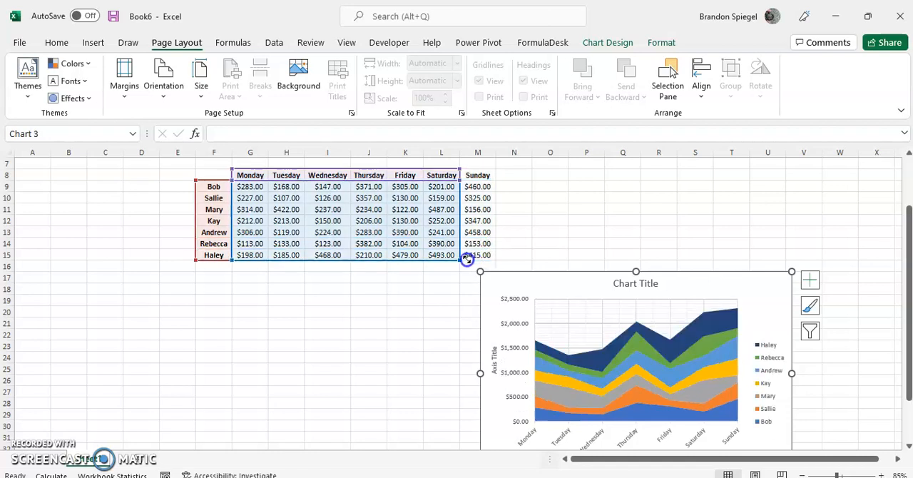